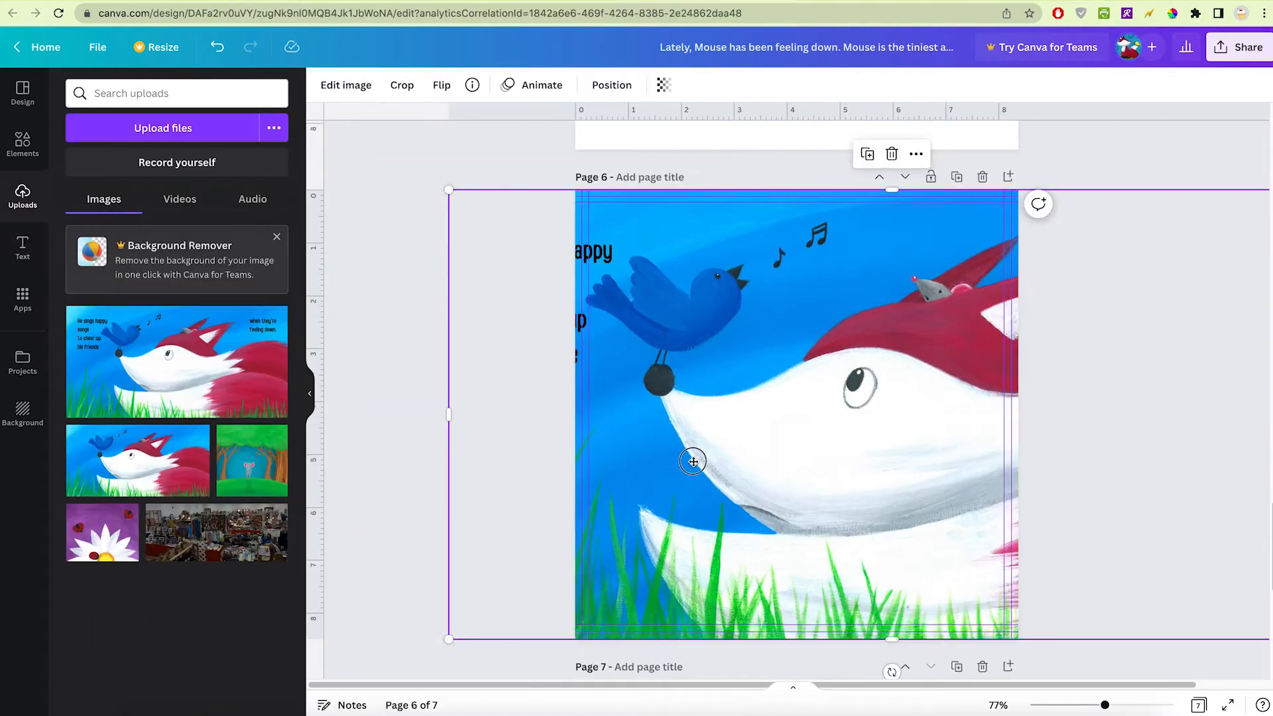
Leave the picture book spread and return to the Canva home page.
{"action": "scroll", "scroll_direction": "down", "scroll_amount": 3}
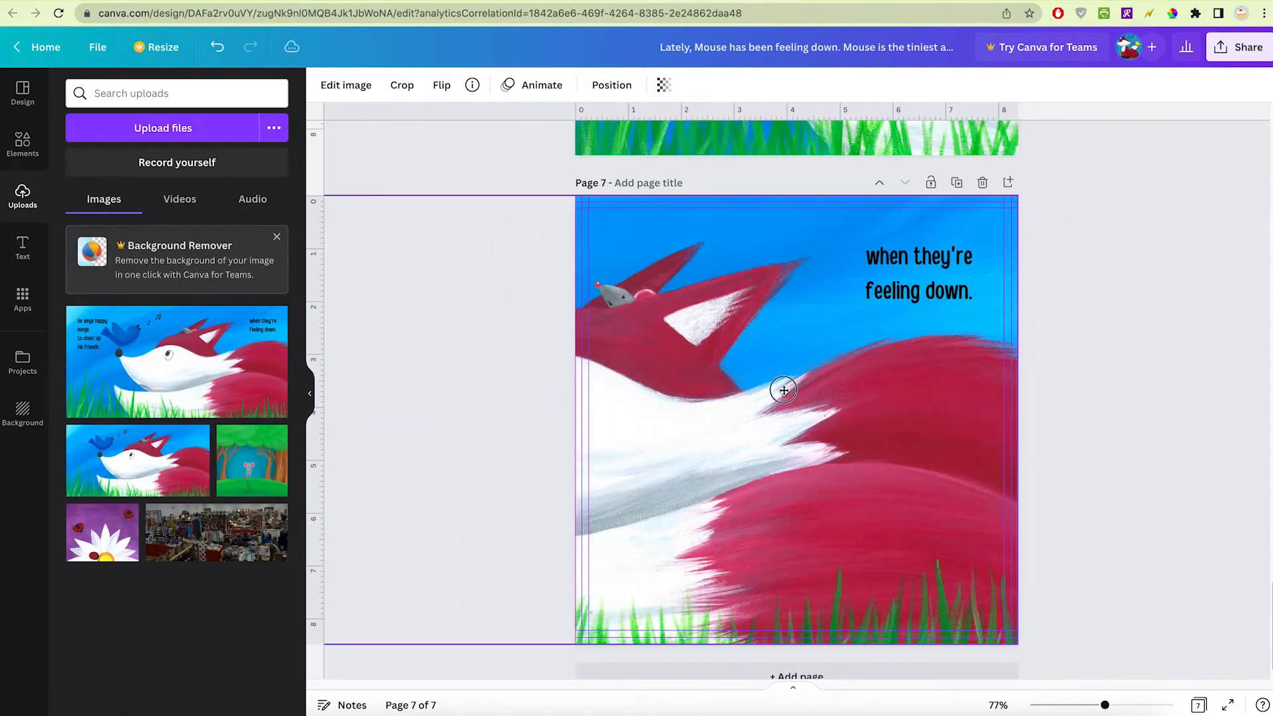
{"action": "left_click", "coordinate": [1200, 704]}
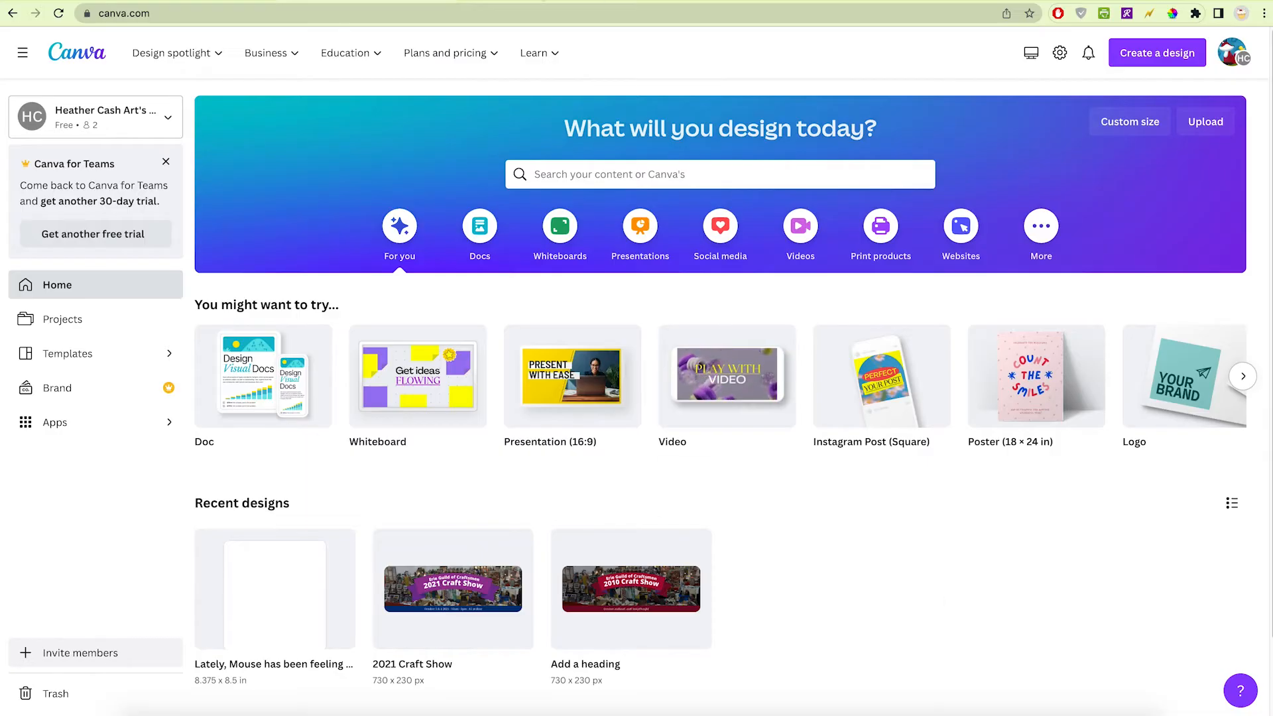
Show the KDP trim size guide's table of example page sizes with and without bleed.
{"action": "left_click", "coordinate": [243, 14]}
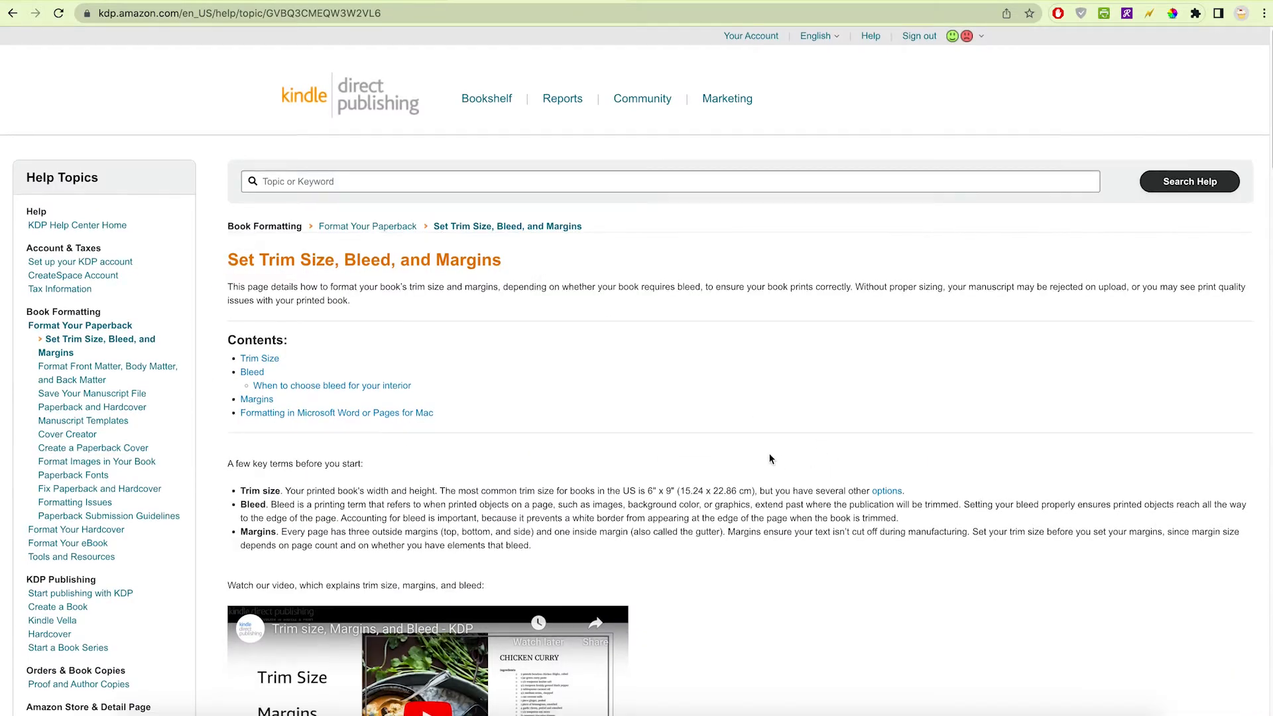
{"action": "scroll", "scroll_direction": "down", "scroll_amount": 3}
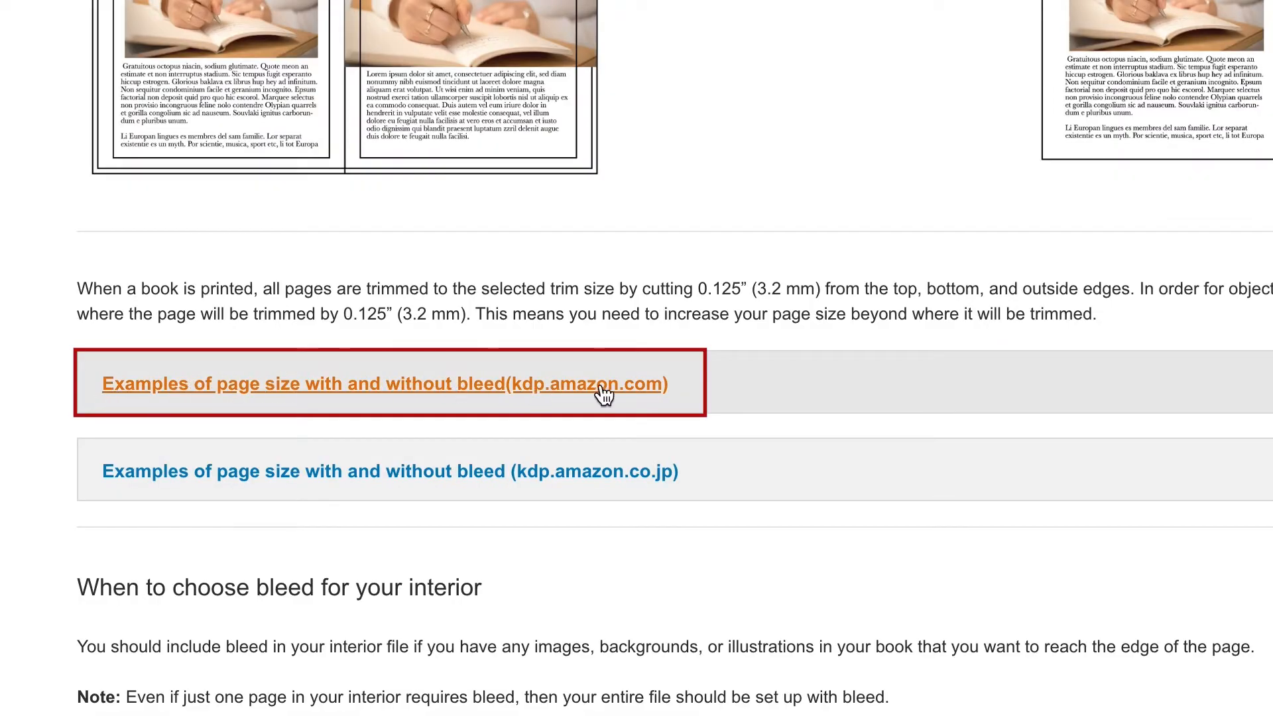
{"action": "left_click", "coordinate": [384, 383]}
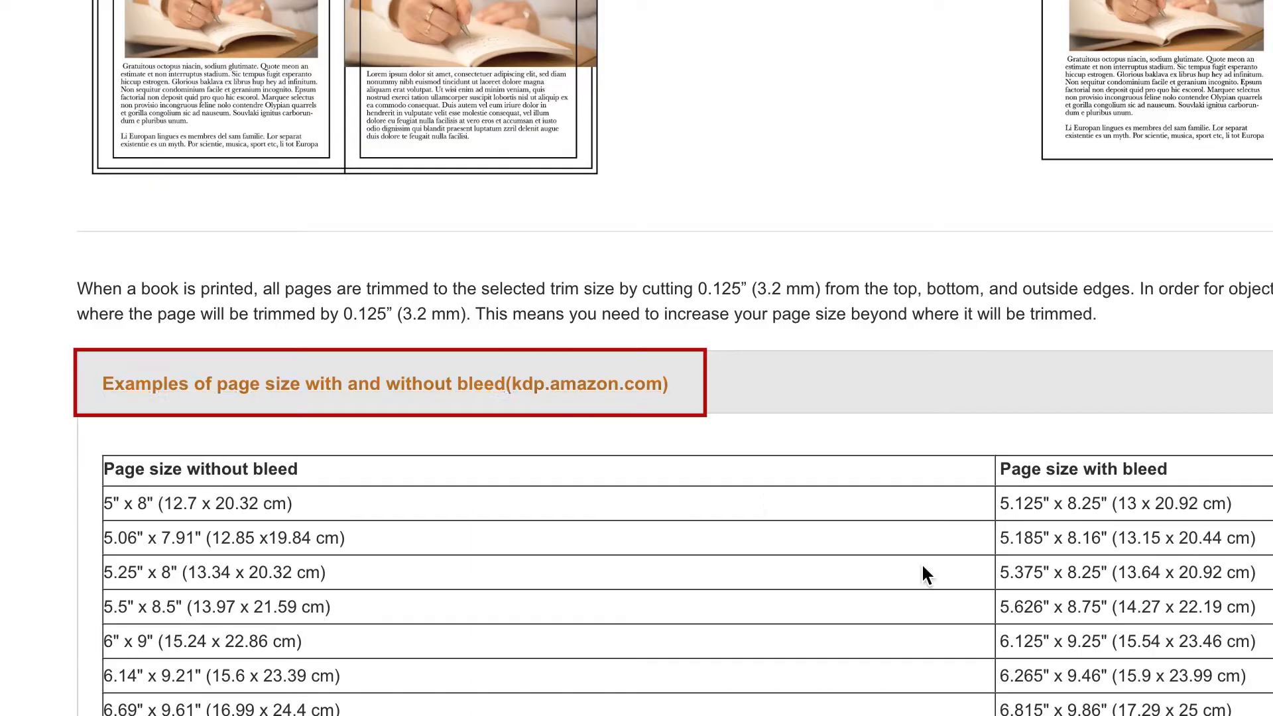
{"action": "scroll", "scroll_direction": "down", "scroll_amount": 3}
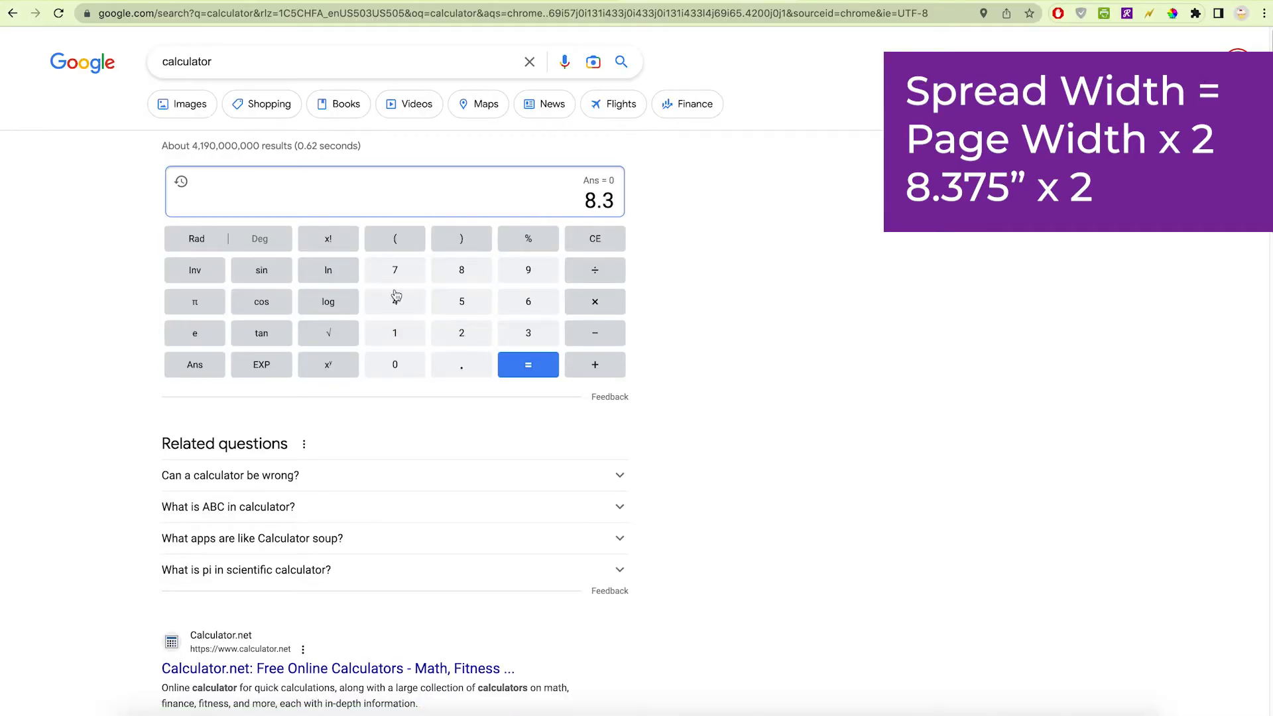
Enter 8.375 × 2 in Google's calculator to compute the spread width.
{"action": "left_click", "coordinate": [594, 301]}
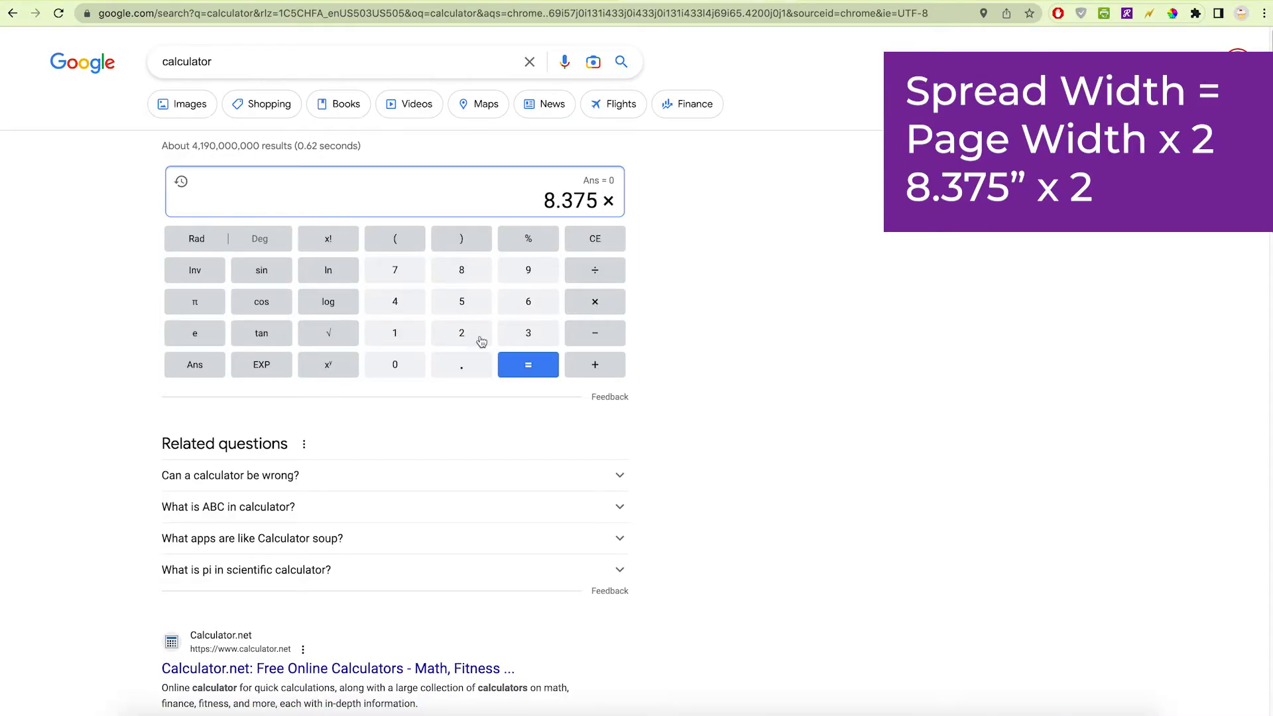
{"action": "left_click", "coordinate": [527, 365]}
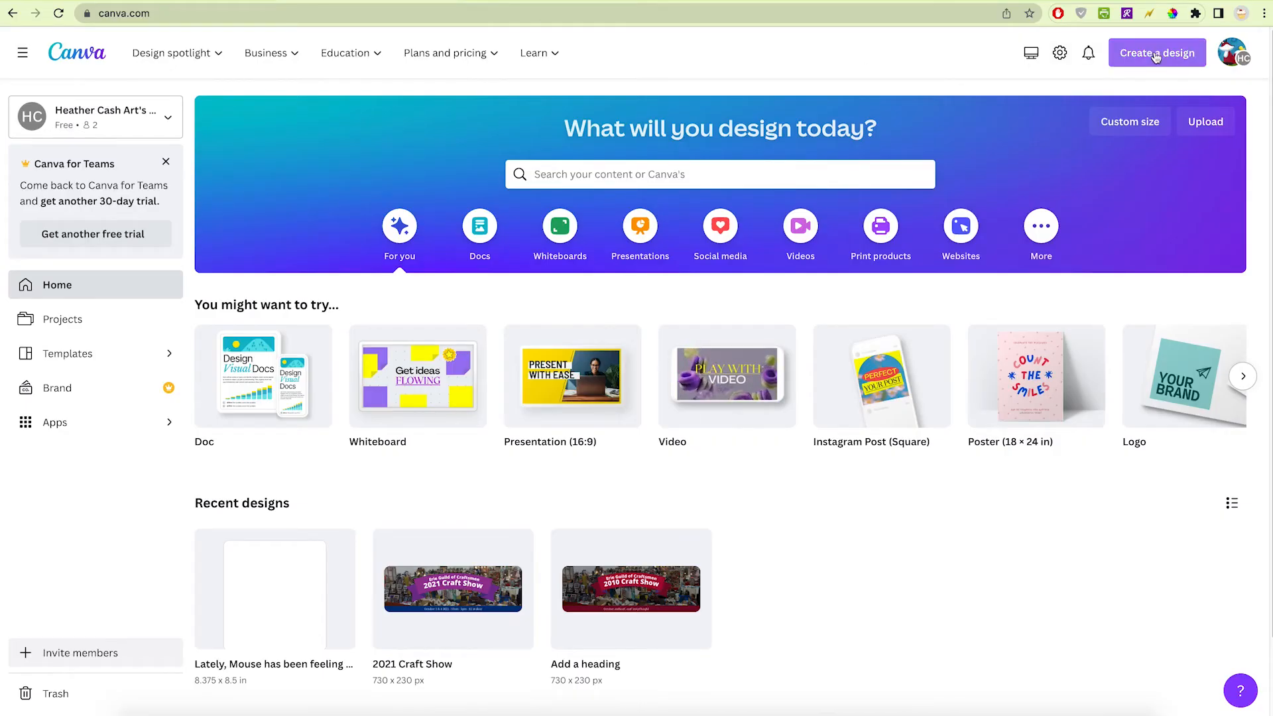
Create a new custom-size design of 16.75 × 8.5 inches.
{"action": "left_click", "coordinate": [1157, 53]}
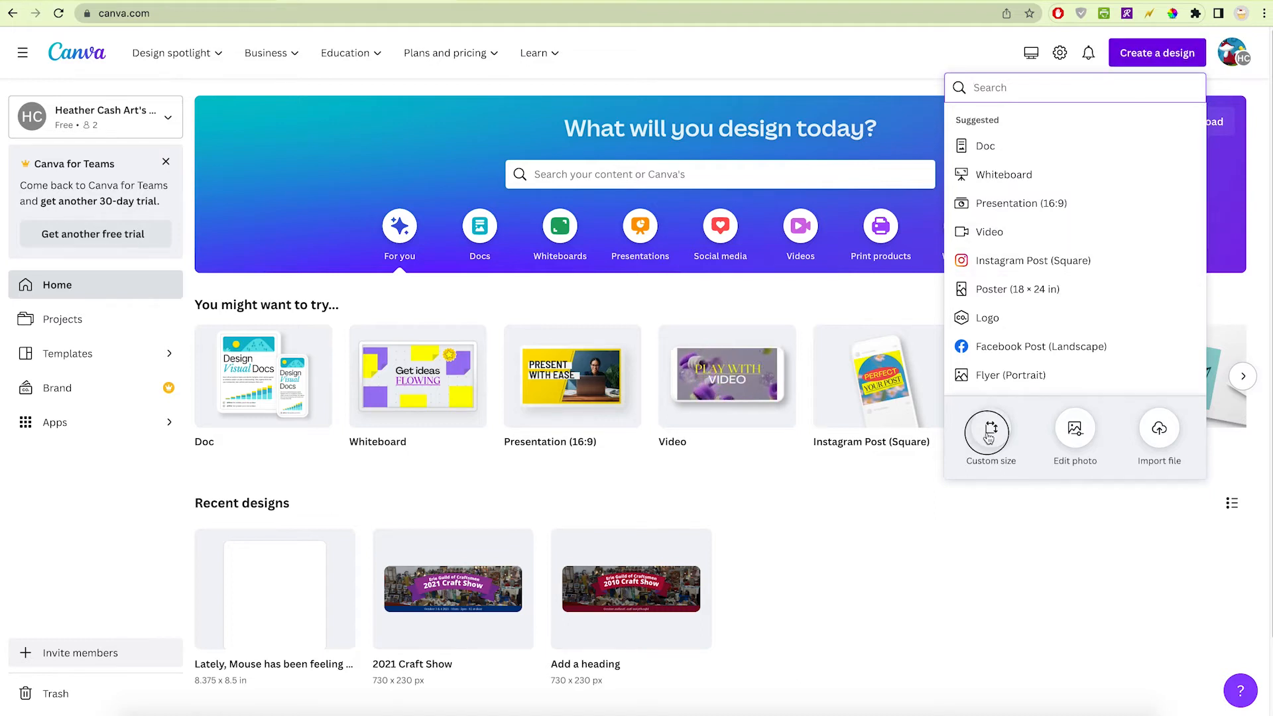
{"action": "left_click", "coordinate": [989, 429]}
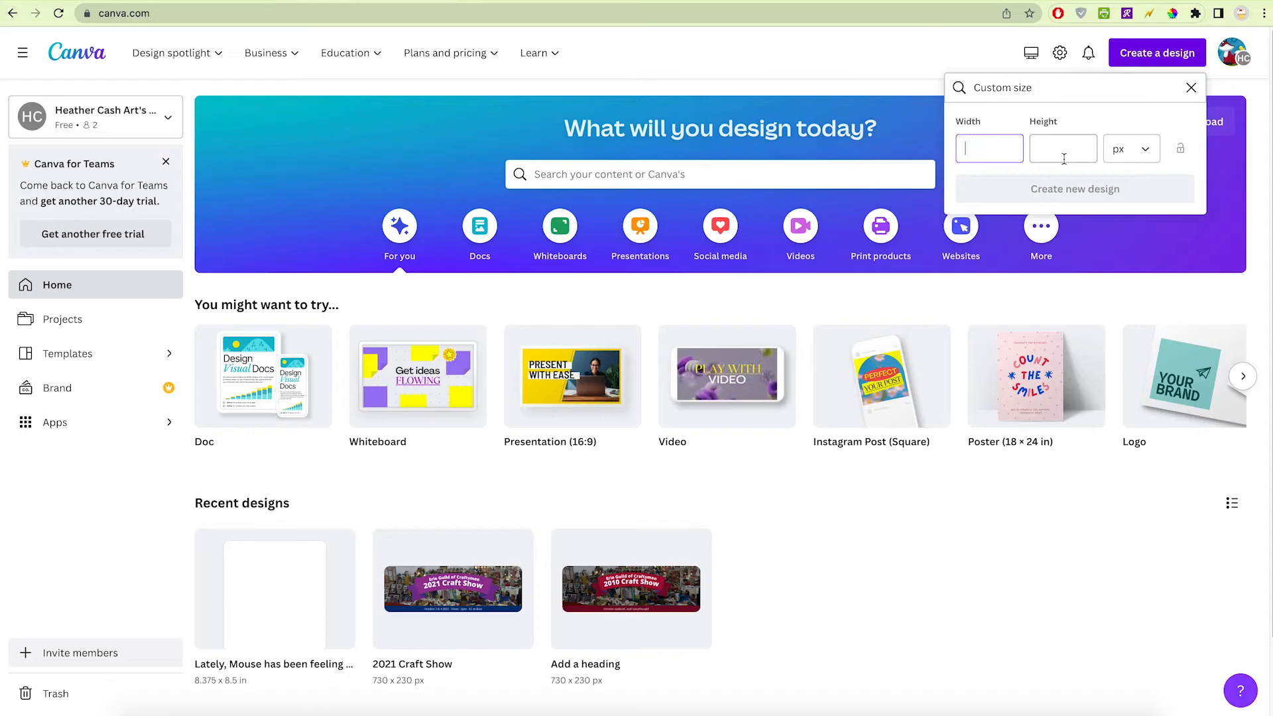
{"action": "type", "text": "16.75"}
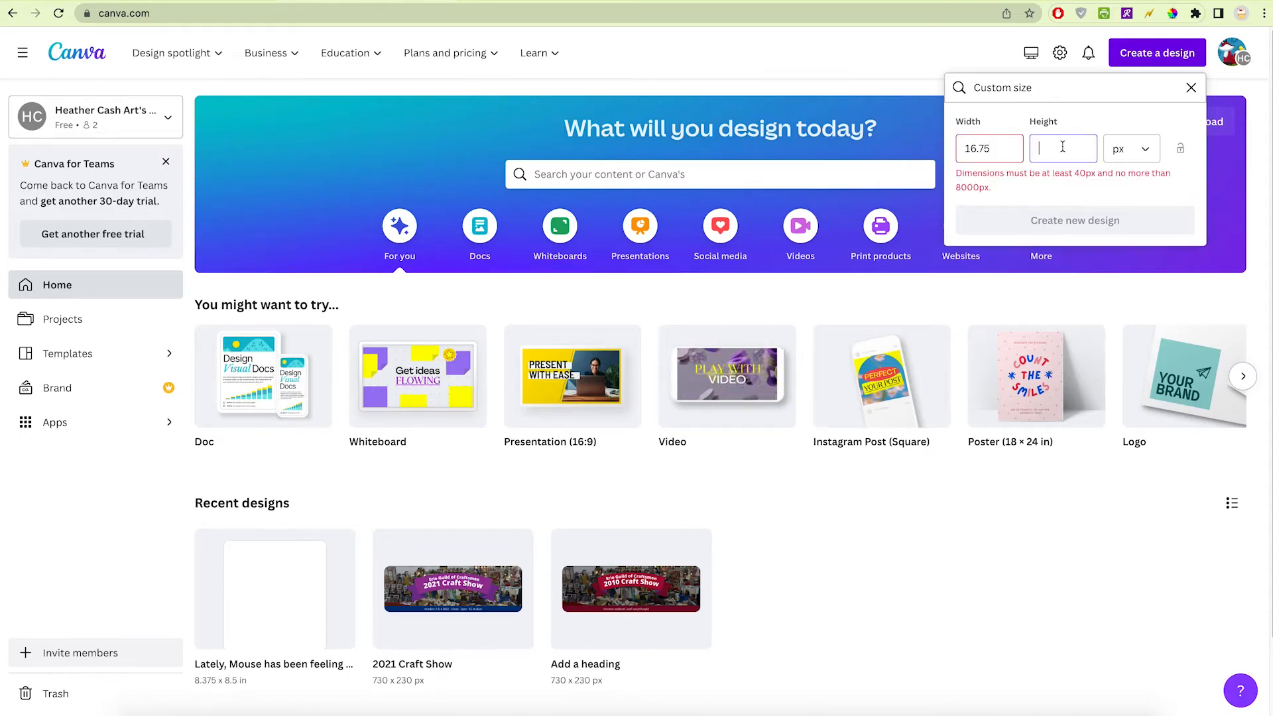
{"action": "type", "text": "8."}
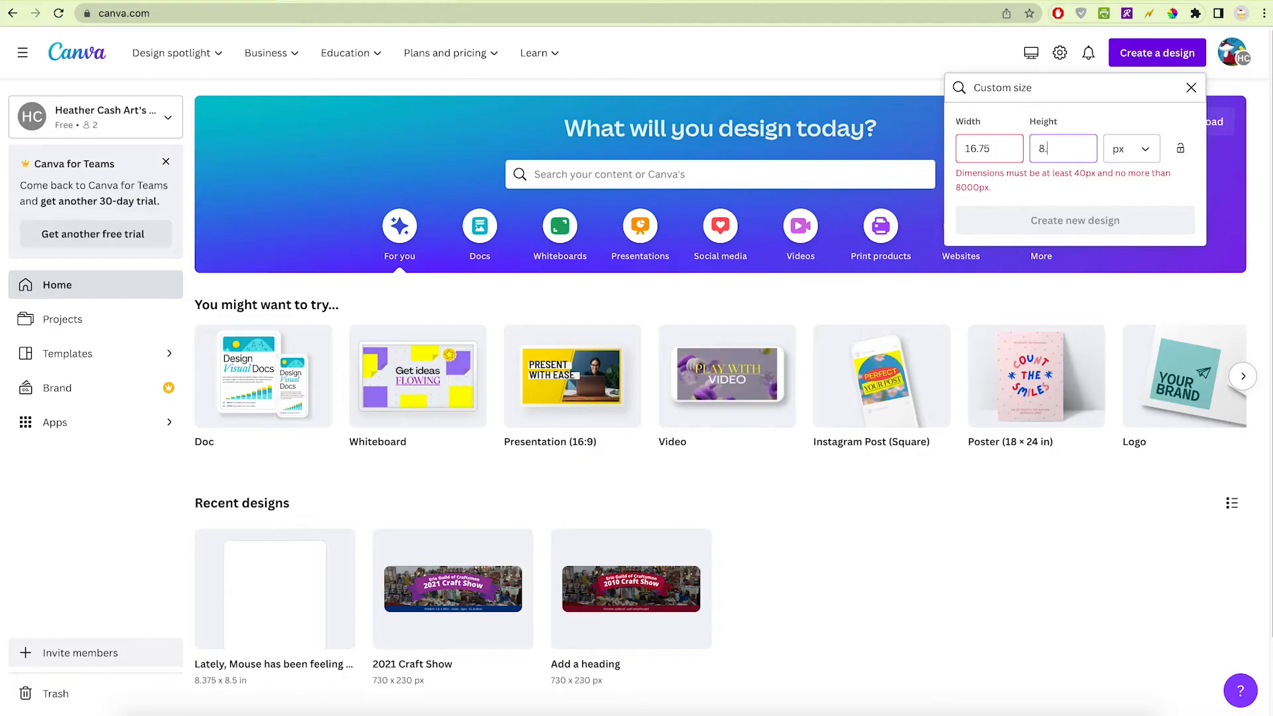
{"action": "left_click", "coordinate": [1128, 148]}
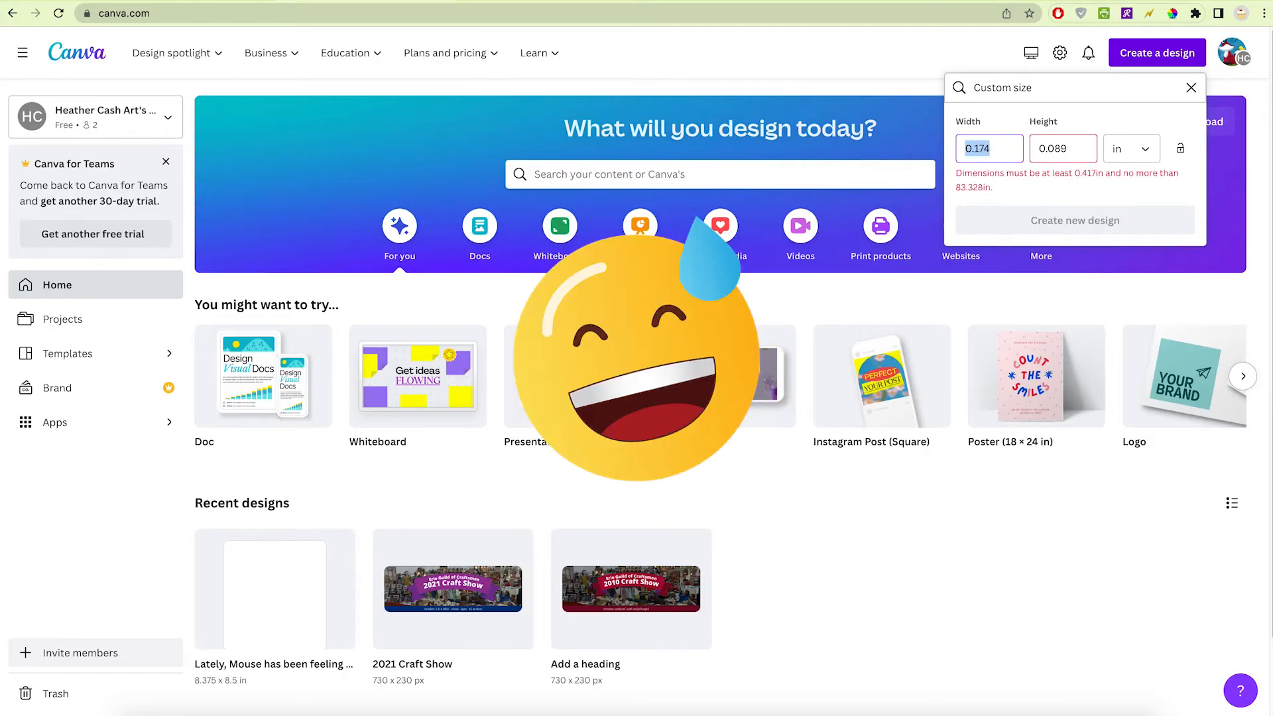
{"action": "type", "text": "16.75"}
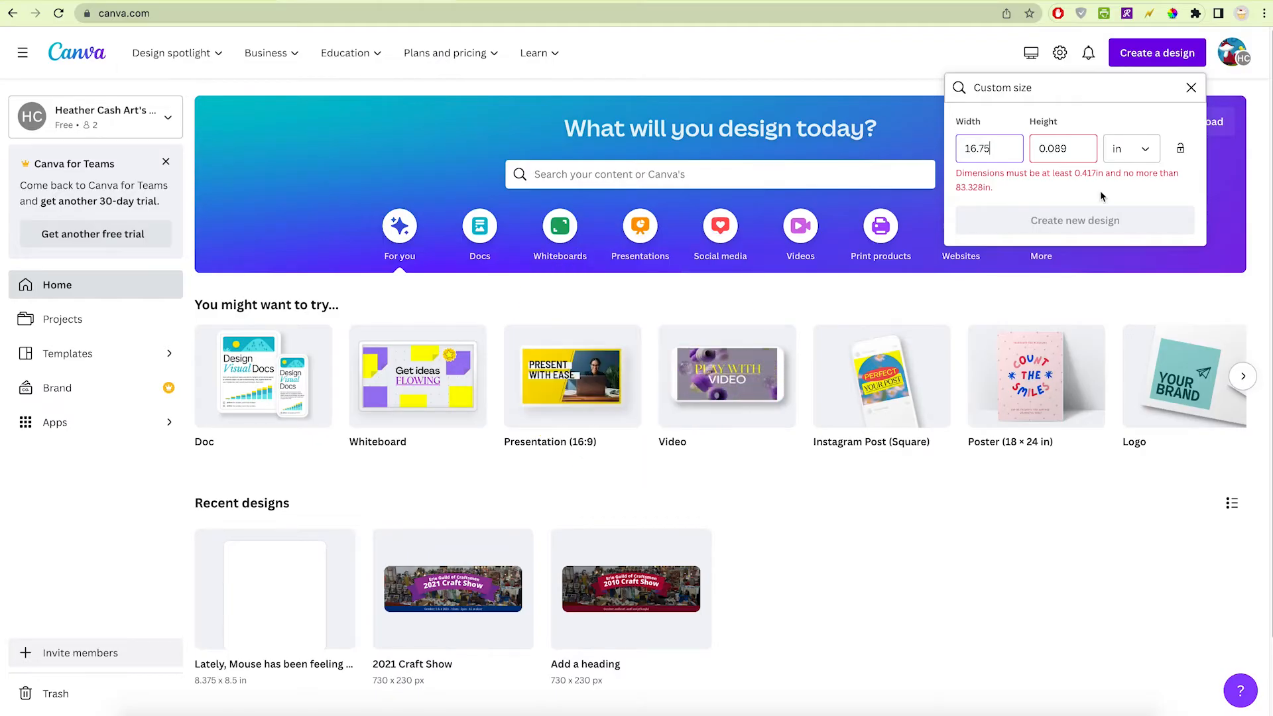
{"action": "type", "text": "8.5"}
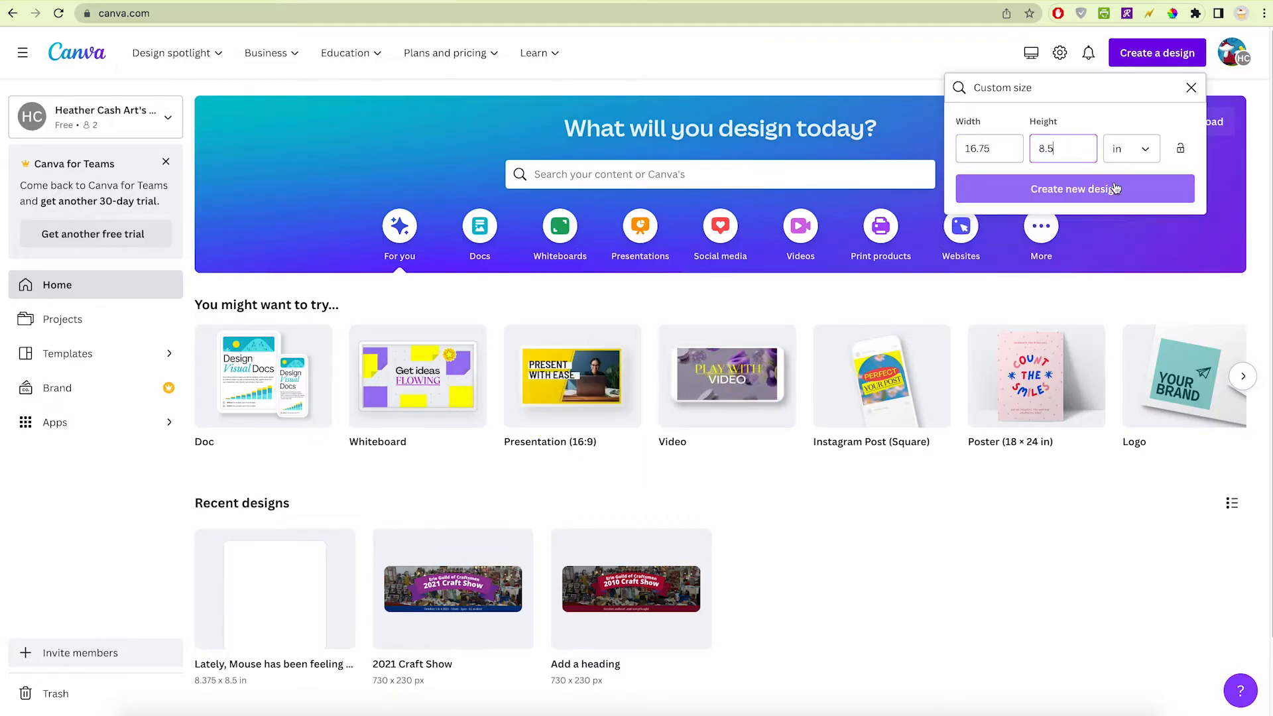
{"action": "left_click", "coordinate": [1074, 189]}
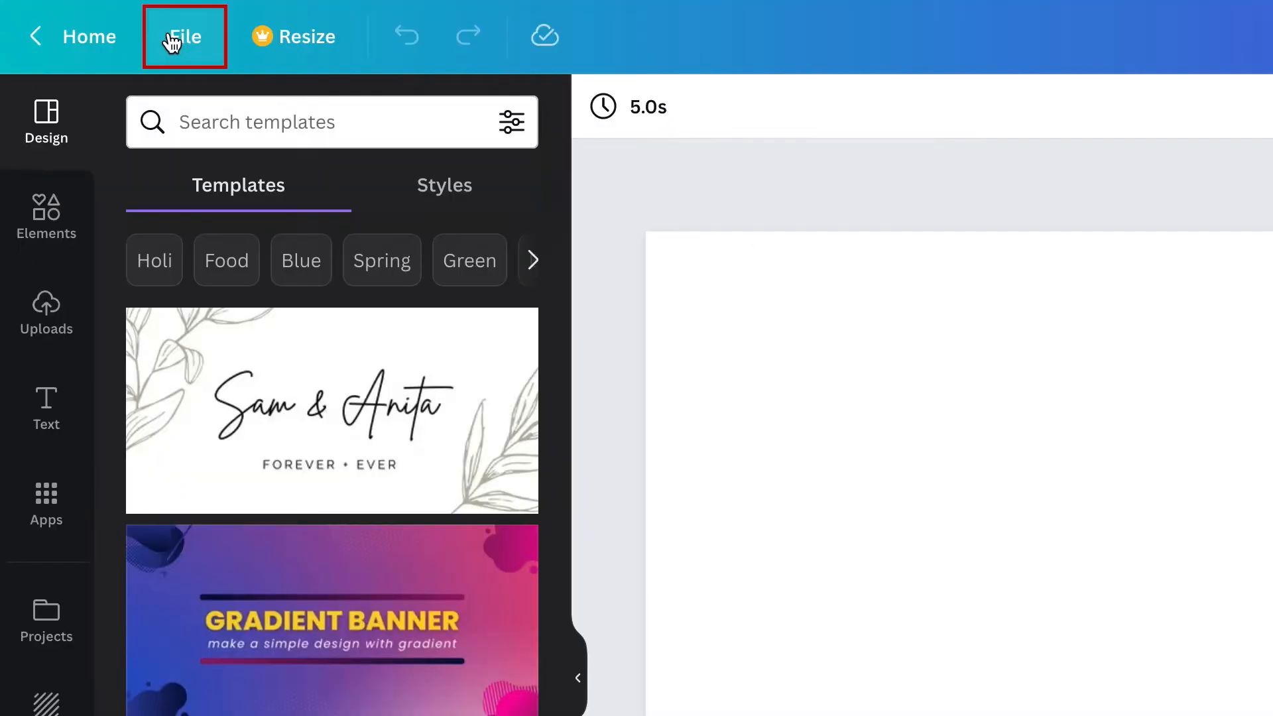
Turn on rulers and guides and place 1/8-inch trim and 1/4-inch safe-zone guides along the left edge.
{"action": "left_click", "coordinate": [183, 36]}
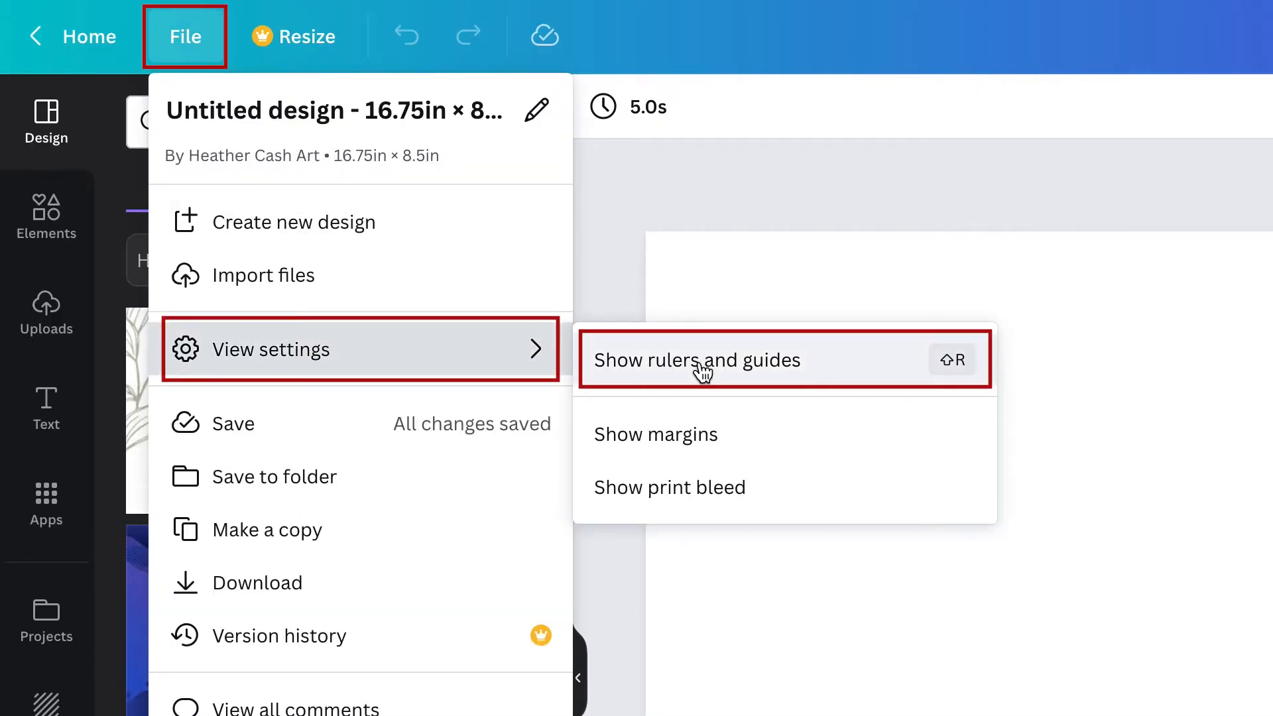
{"action": "left_click", "coordinate": [696, 359]}
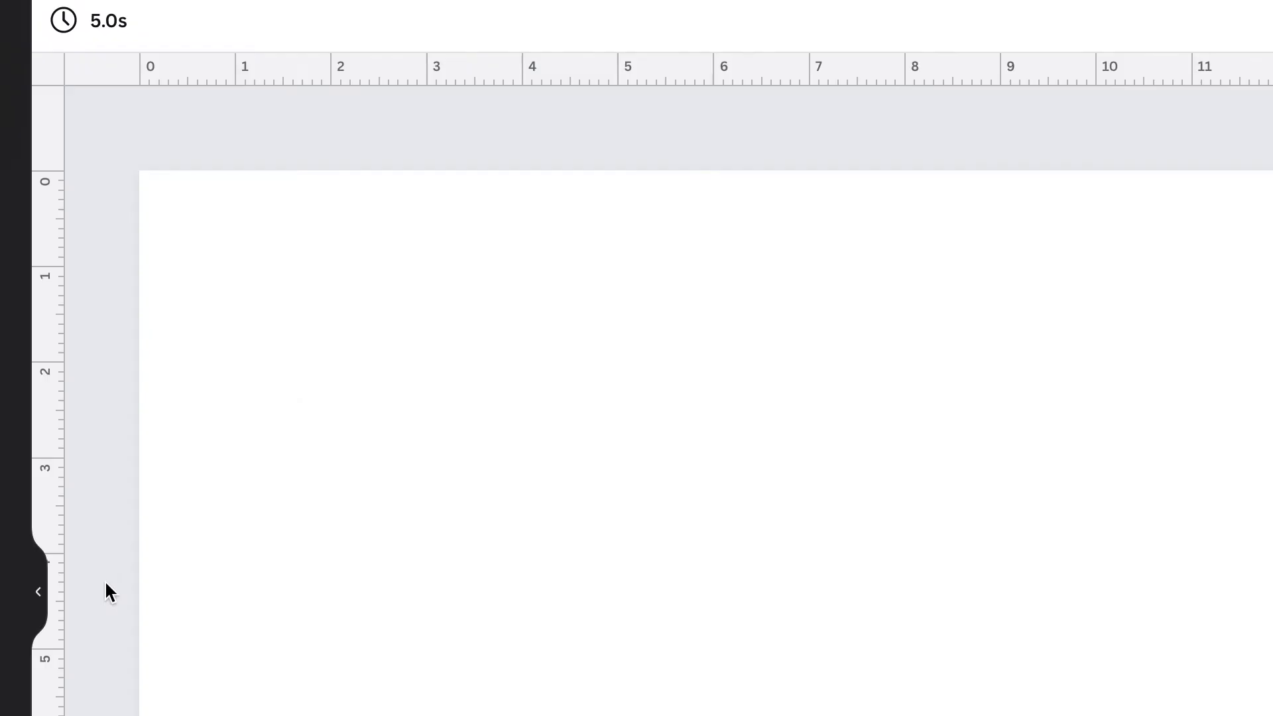
{"action": "mouse_move", "coordinate": [98, 561]}
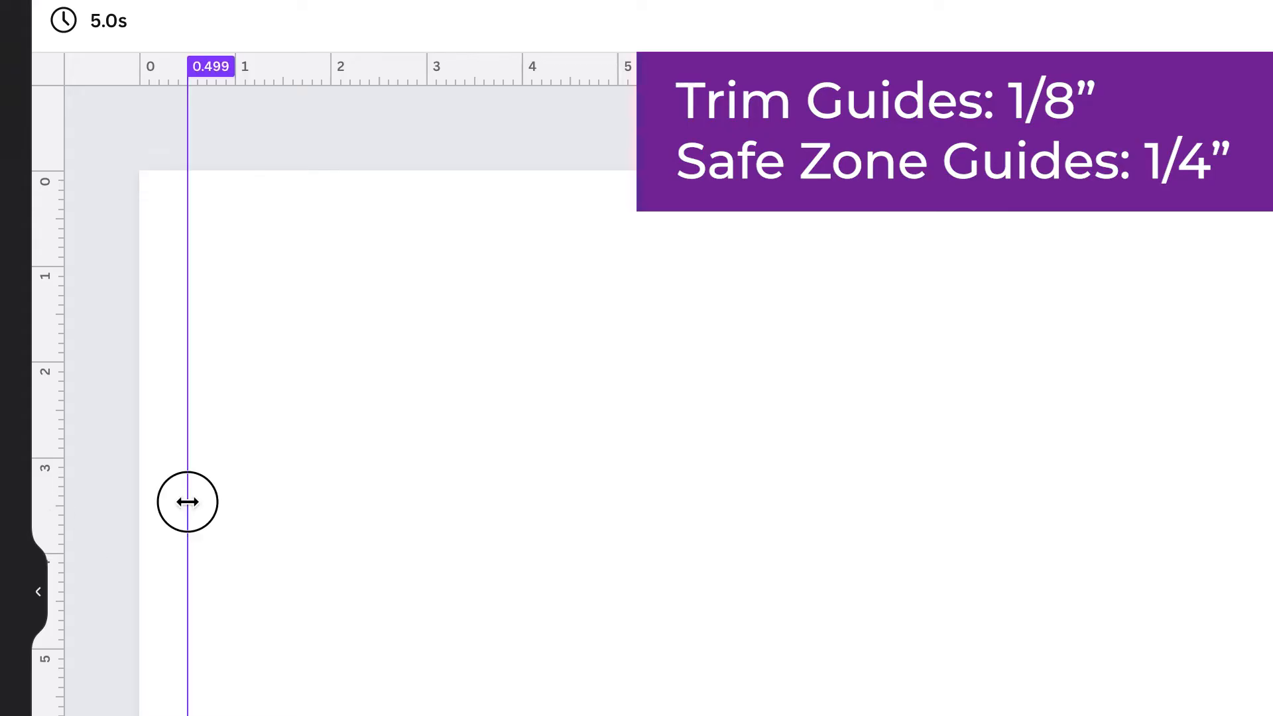
{"action": "left_click_drag", "start_coordinate": [188, 501], "coordinate": [169, 501]}
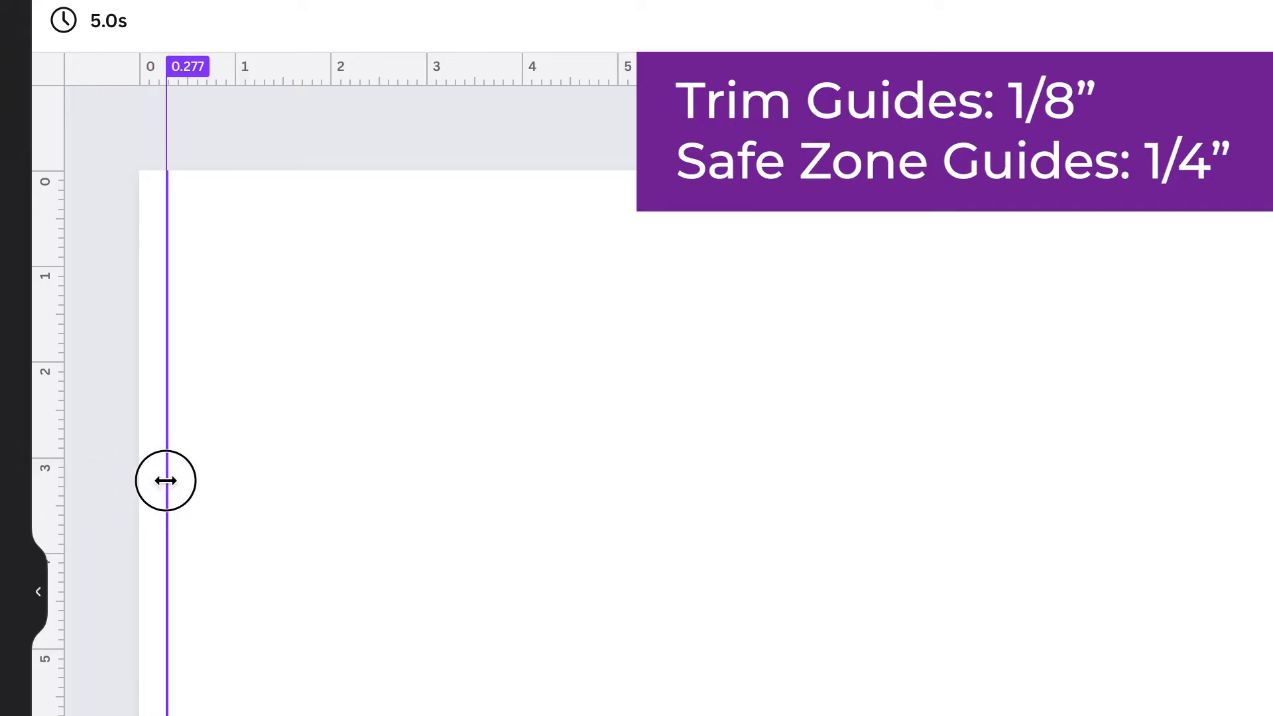
{"action": "left_click_drag", "start_coordinate": [165, 480], "coordinate": [151, 481]}
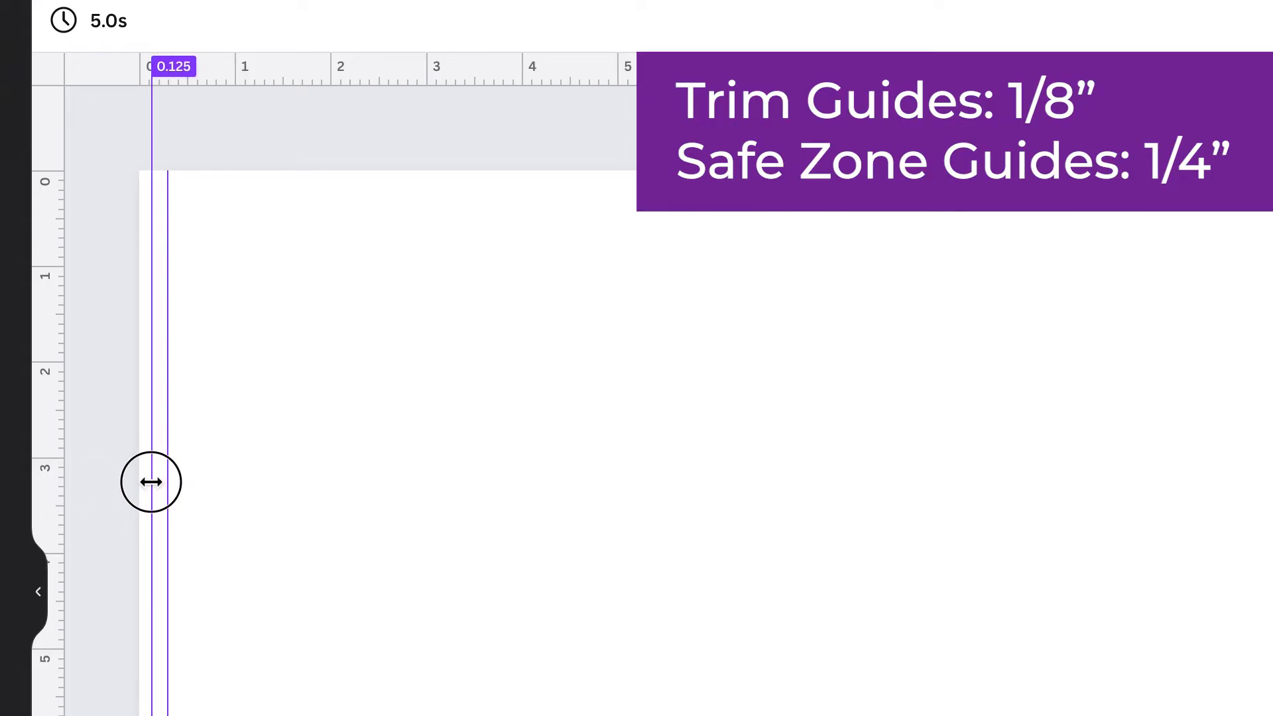
{"action": "left_click_drag", "start_coordinate": [151, 482], "coordinate": [158, 438]}
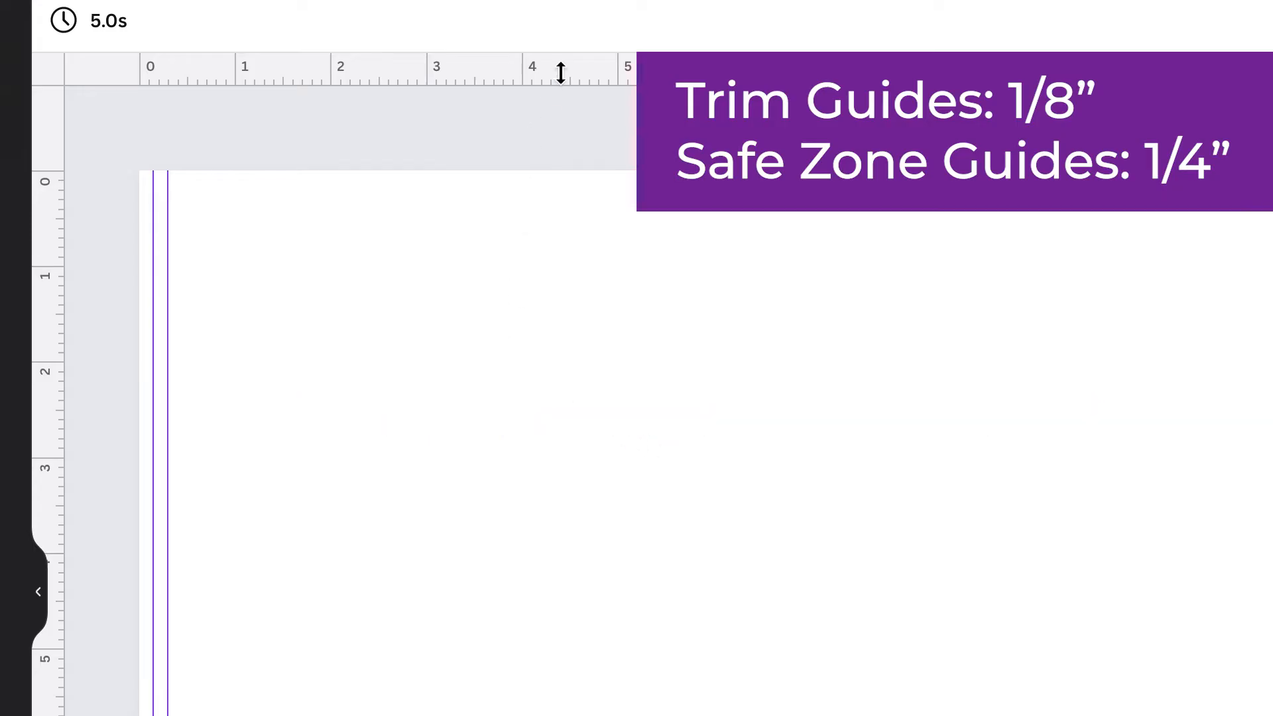
Place horizontal trim and safe-zone guides along the top edge of the page.
{"action": "left_click_drag", "start_coordinate": [558, 73], "coordinate": [550, 221]}
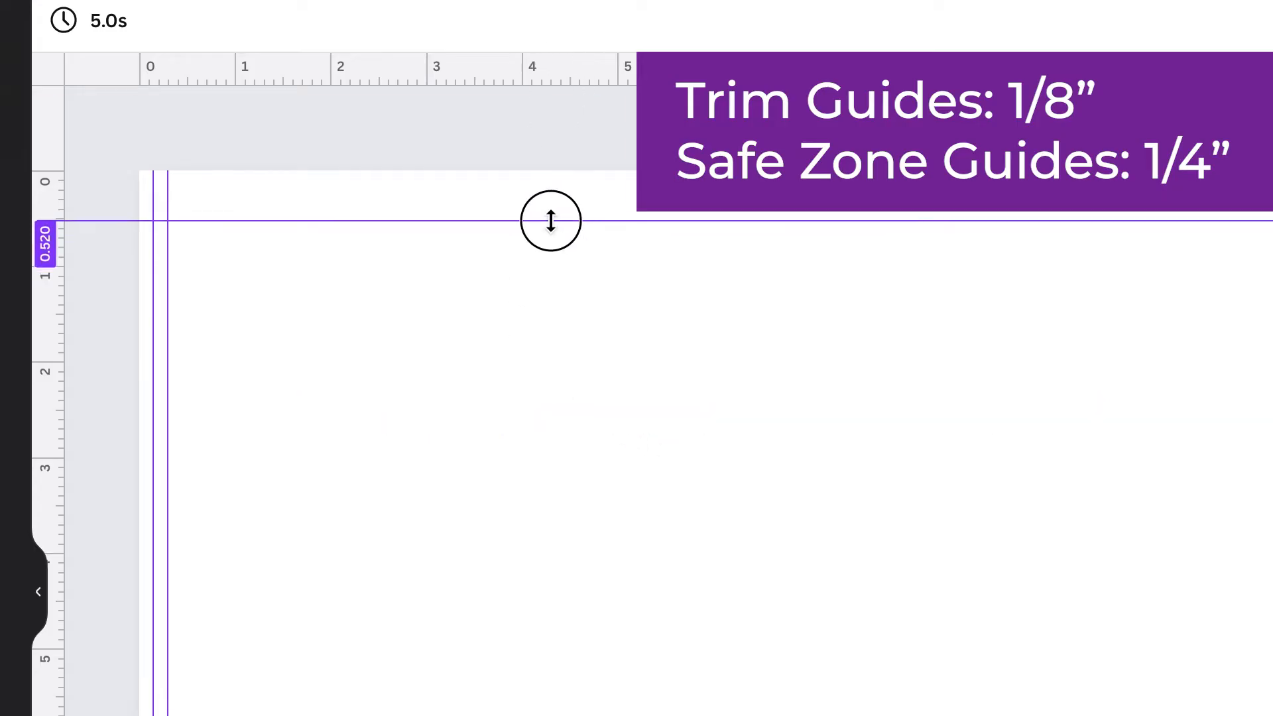
{"action": "left_click_drag", "start_coordinate": [550, 220], "coordinate": [547, 200]}
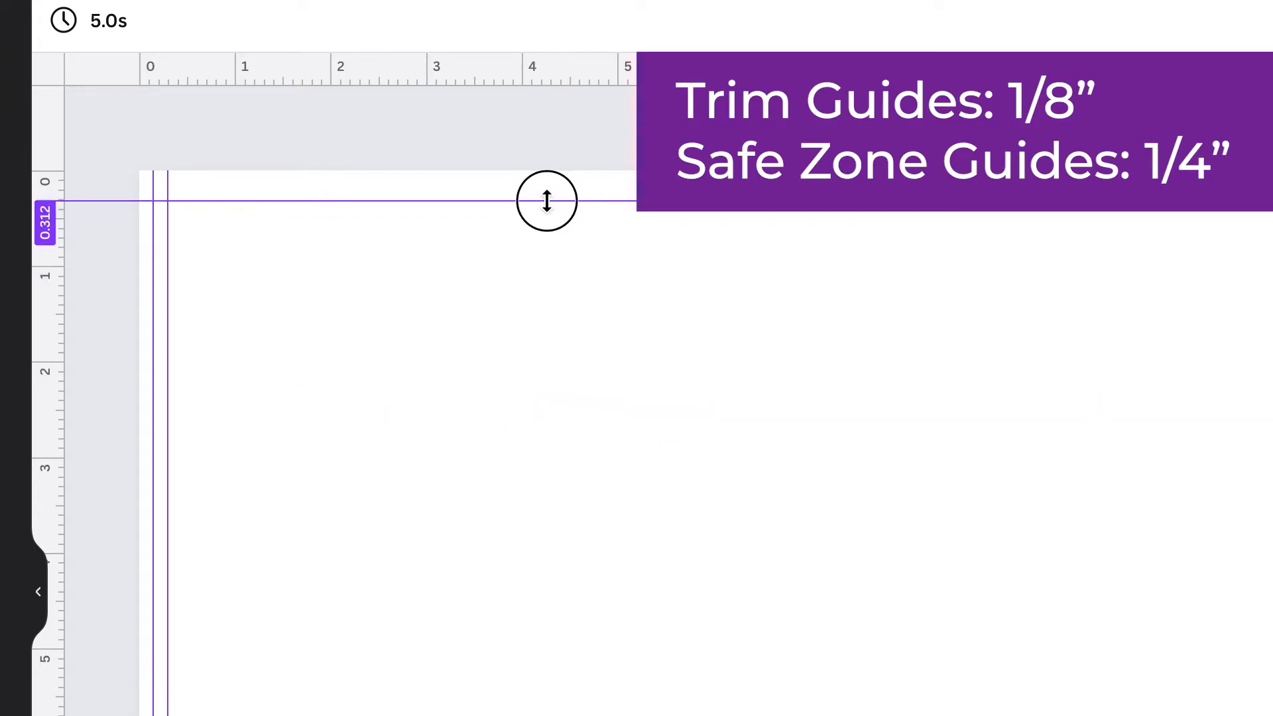
{"action": "left_click_drag", "start_coordinate": [546, 200], "coordinate": [600, 185]}
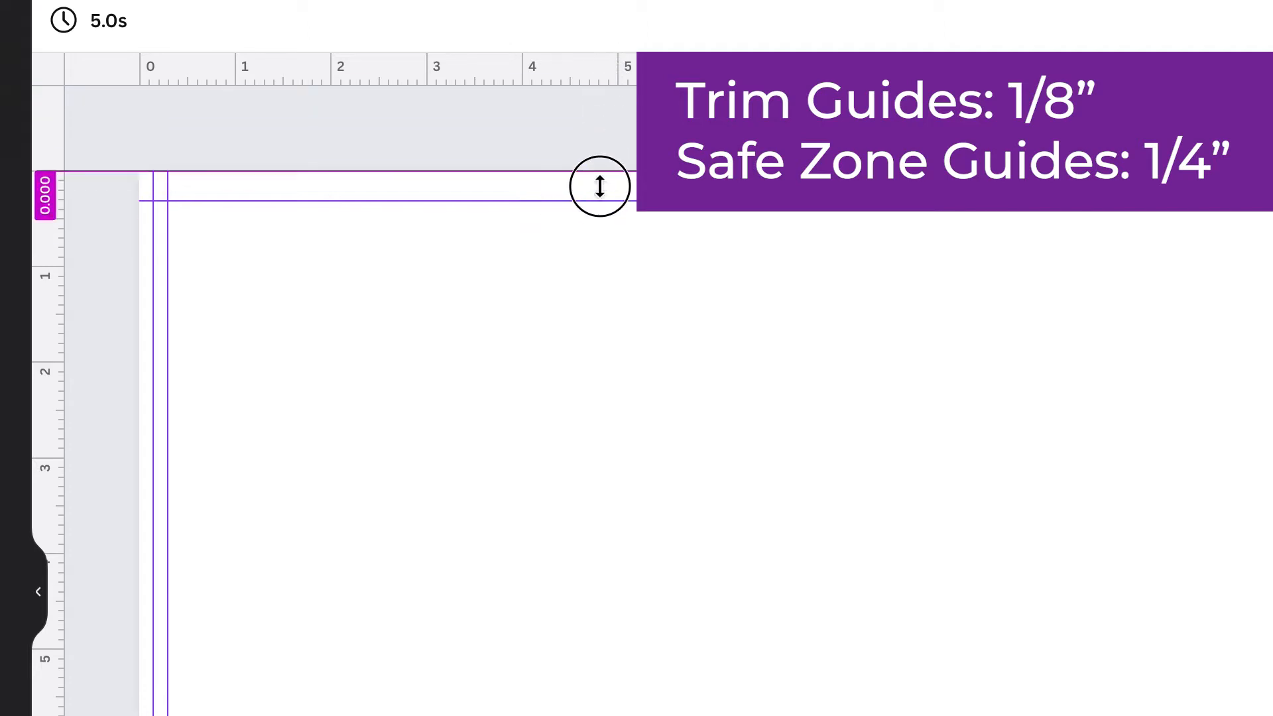
{"action": "left_click_drag", "start_coordinate": [599, 180], "coordinate": [591, 186]}
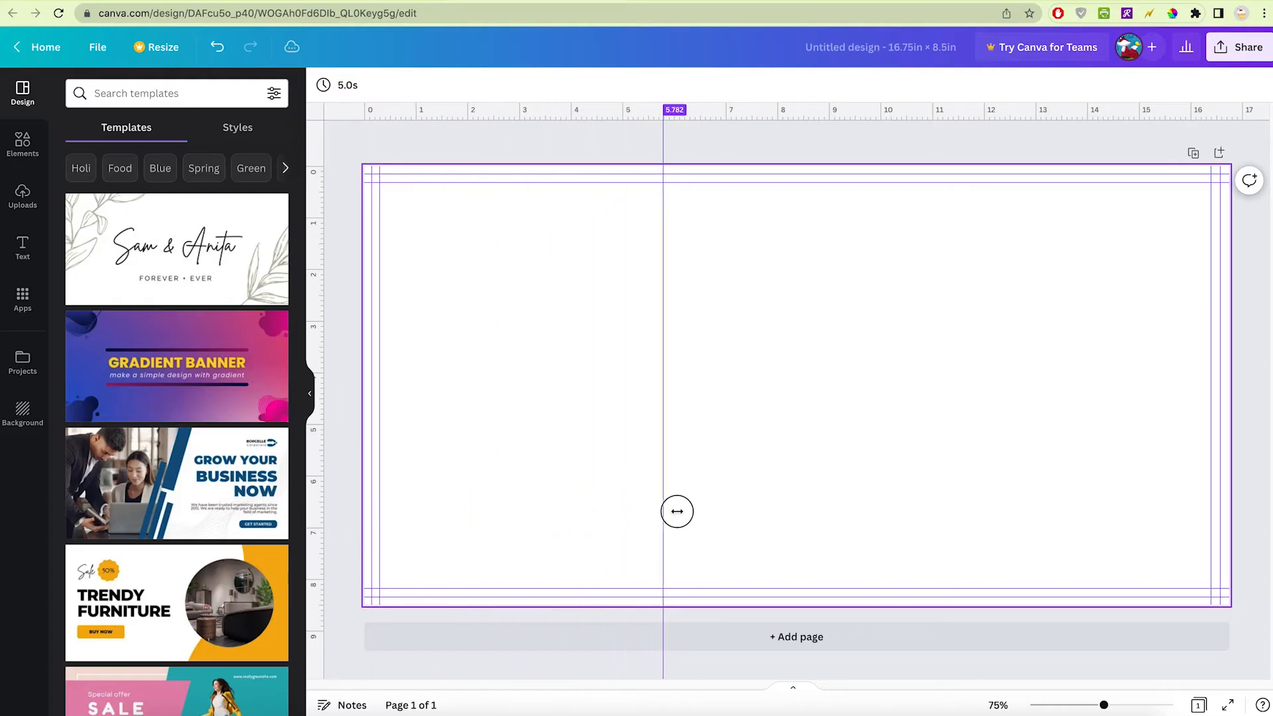
Place a vertical guide at 8.375 inches marking the fold between the two pages.
{"action": "left_click_drag", "start_coordinate": [676, 511], "coordinate": [796, 509]}
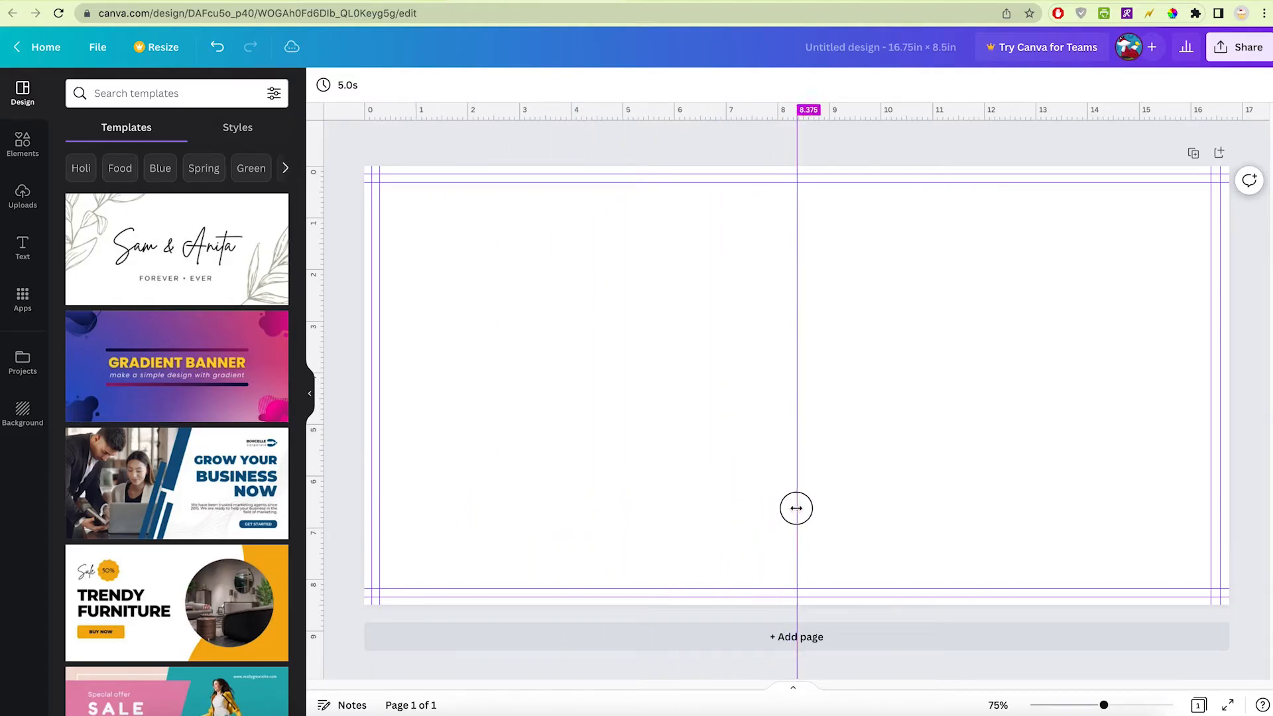
{"action": "left_click_drag", "start_coordinate": [796, 508], "coordinate": [789, 508]}
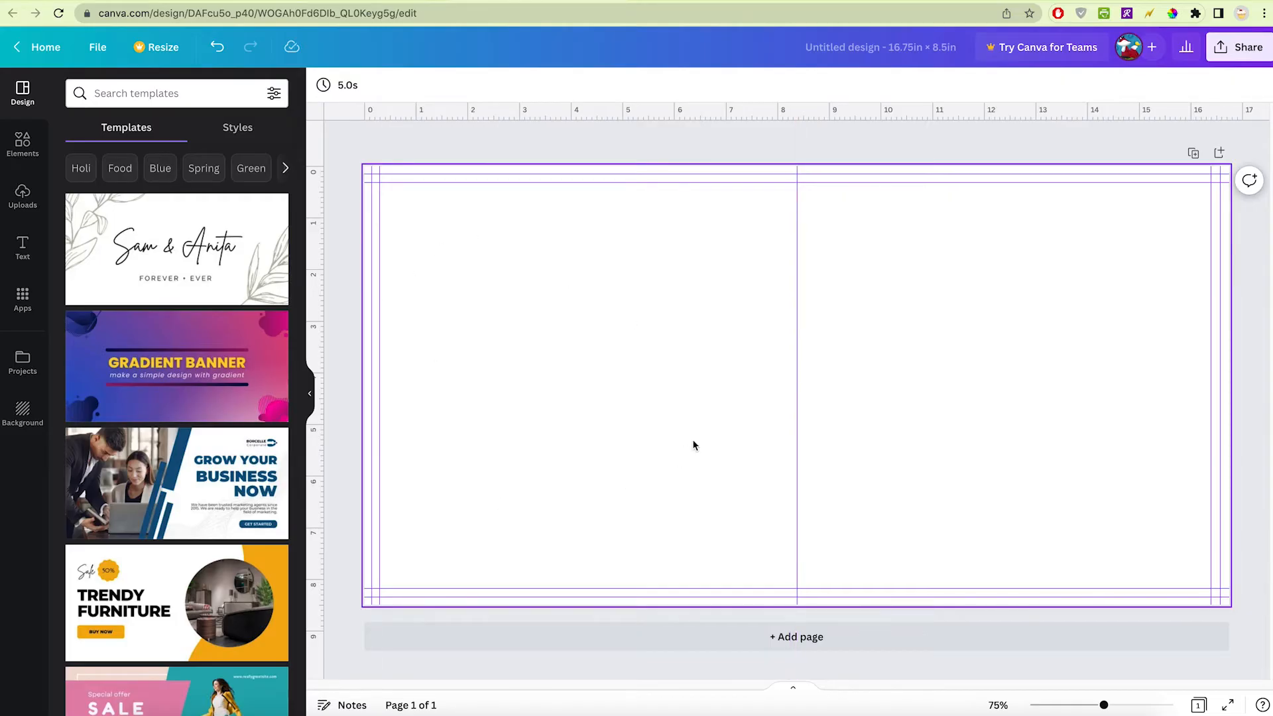
{"action": "mouse_move", "coordinate": [558, 202]}
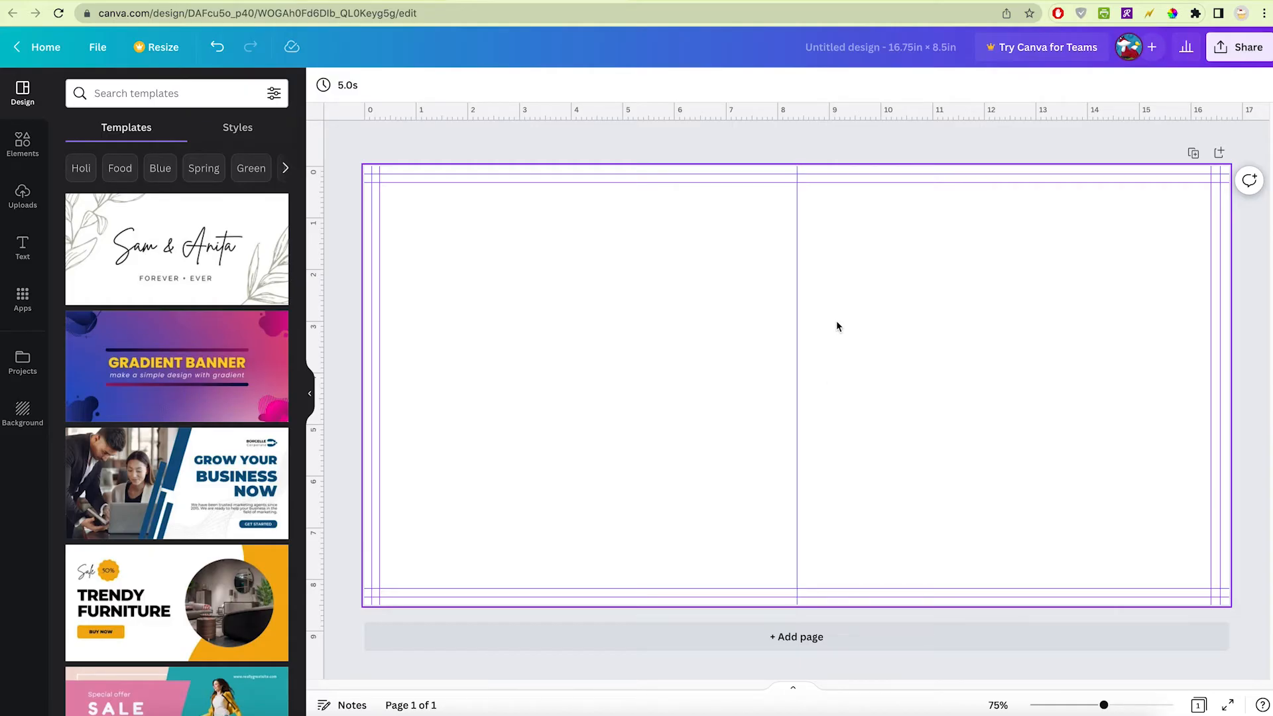
{"action": "mouse_move", "coordinate": [832, 325]}
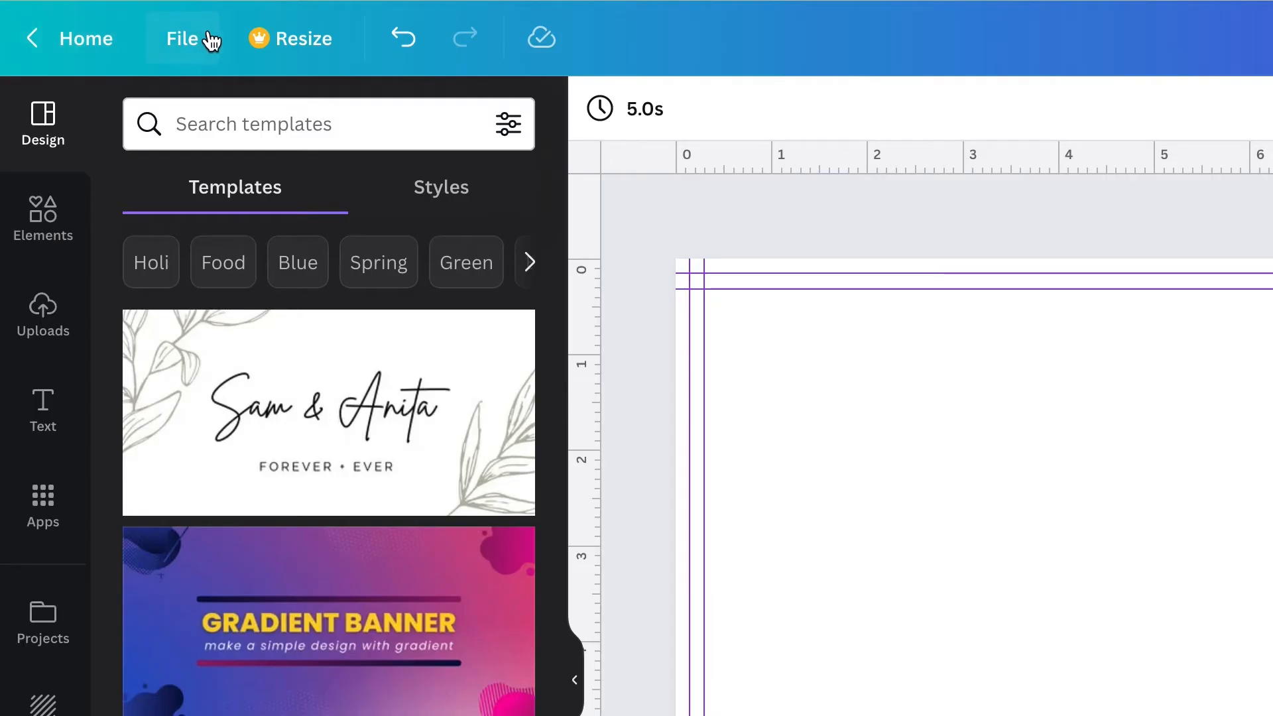
Import the fox painting file from the computer into the design.
{"action": "left_click", "coordinate": [181, 38]}
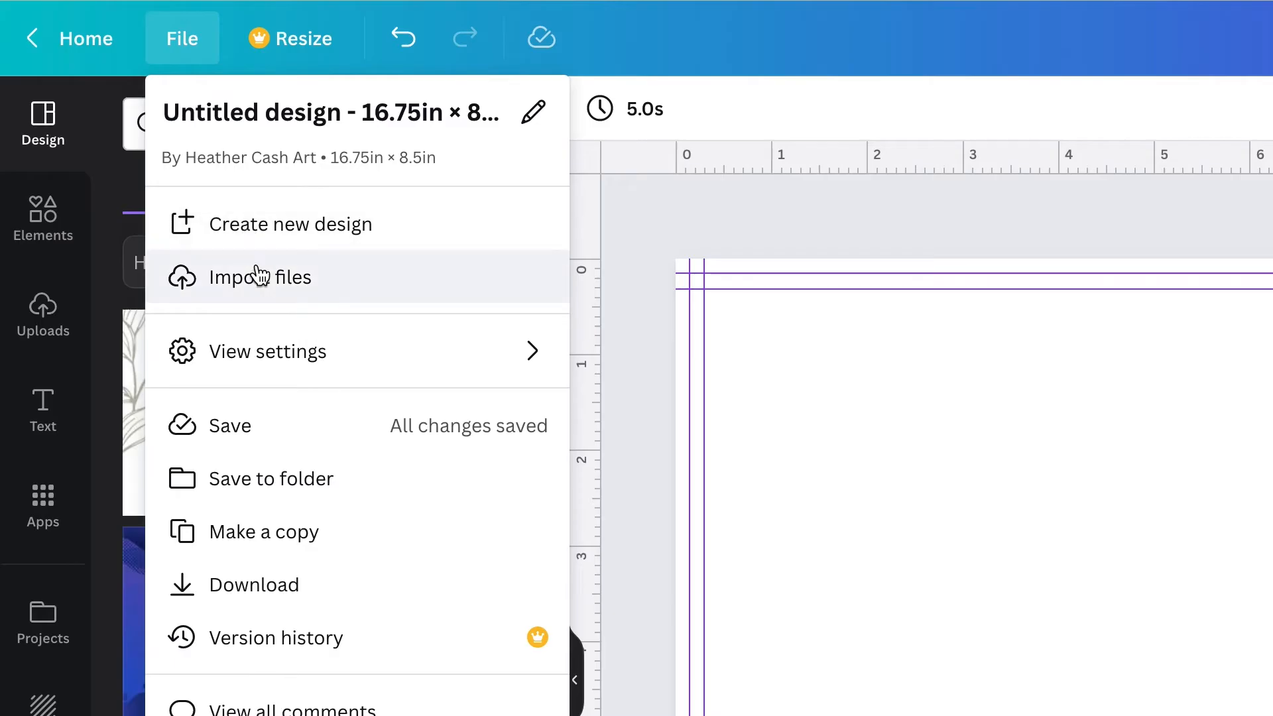
{"action": "left_click", "coordinate": [259, 277]}
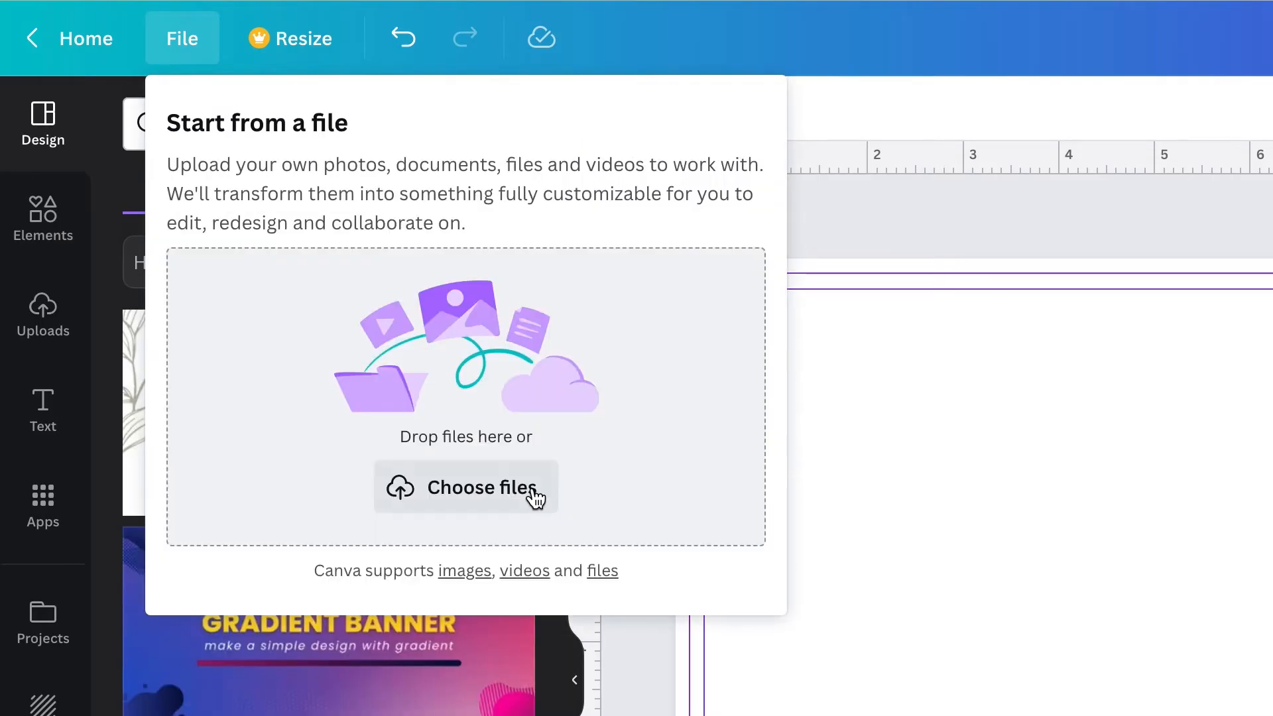
{"action": "left_click", "coordinate": [466, 487]}
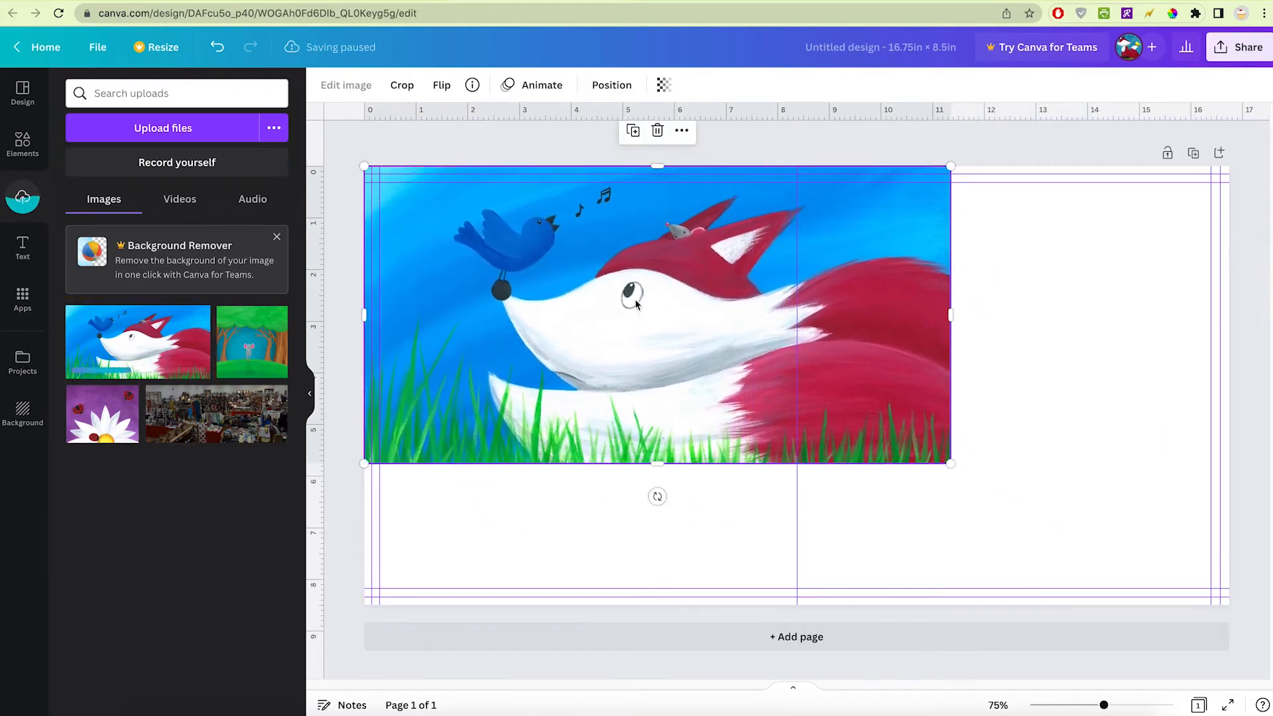
Enlarge the fox painting to fill the whole spread edge to edge.
{"action": "left_click_drag", "start_coordinate": [950, 462], "coordinate": [1226, 601]}
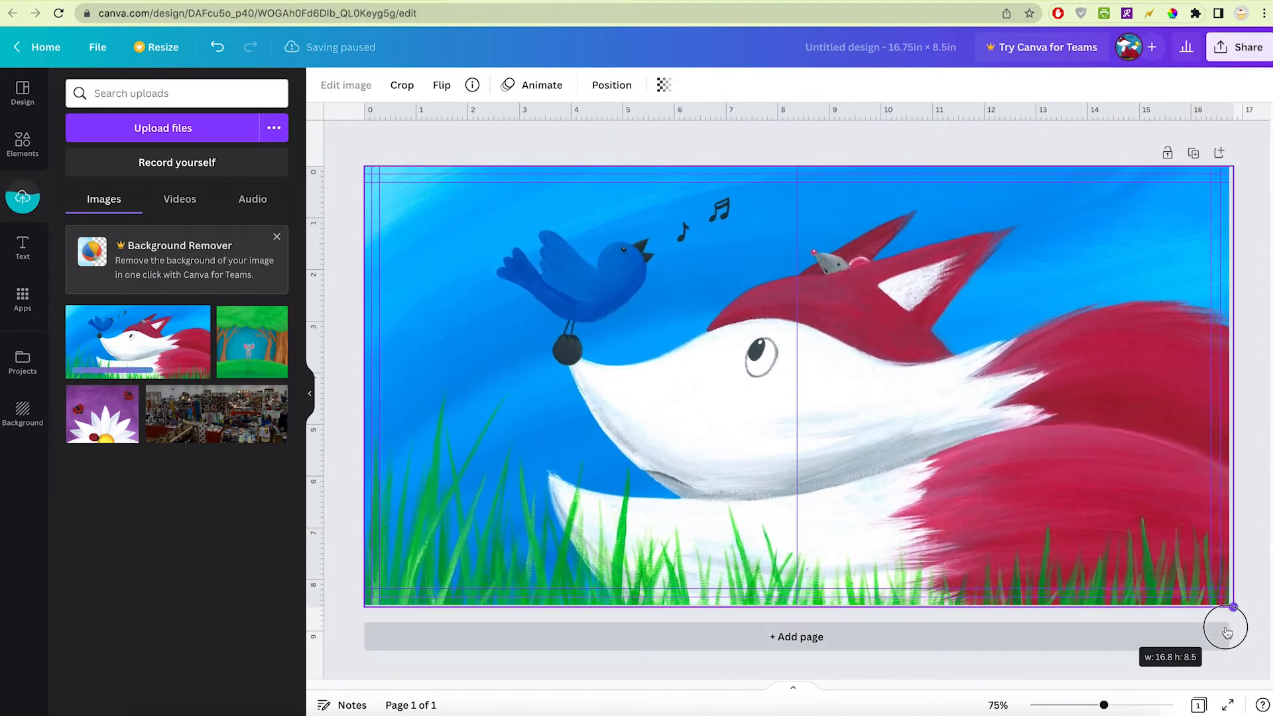
{"action": "left_click_drag", "start_coordinate": [1228, 607], "coordinate": [1225, 601]}
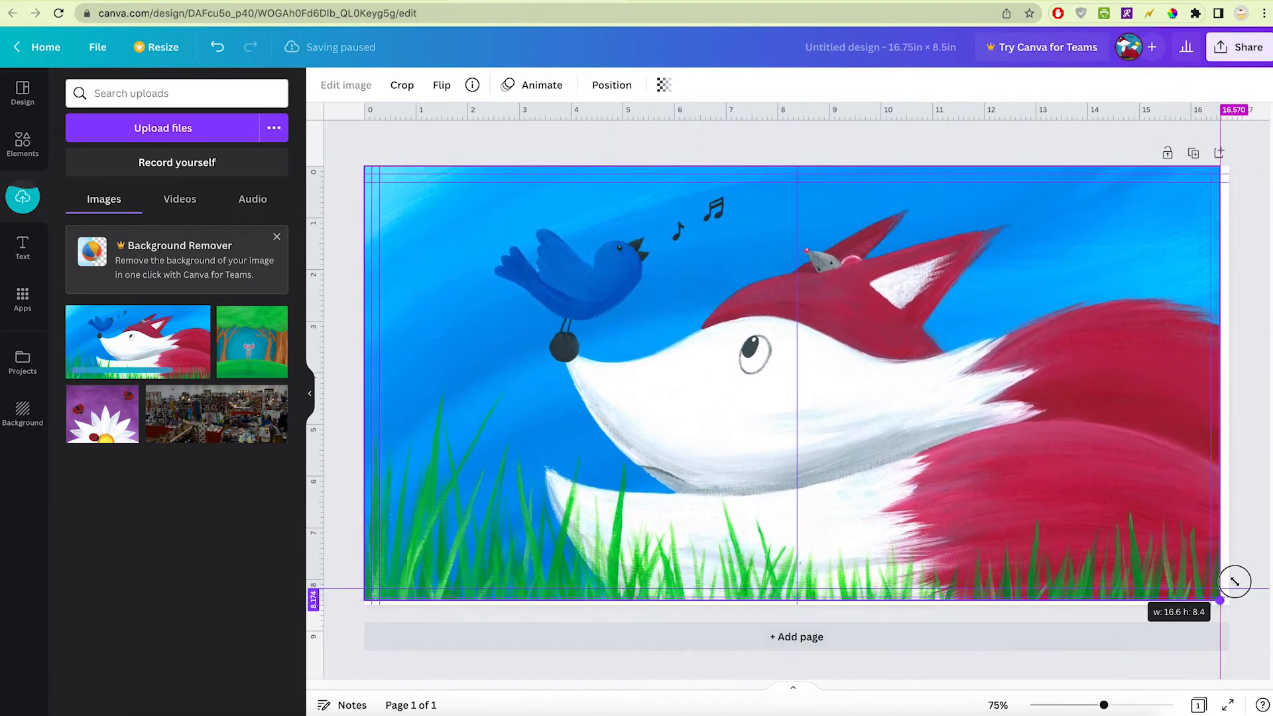
{"action": "left_click_drag", "start_coordinate": [1226, 600], "coordinate": [1259, 624]}
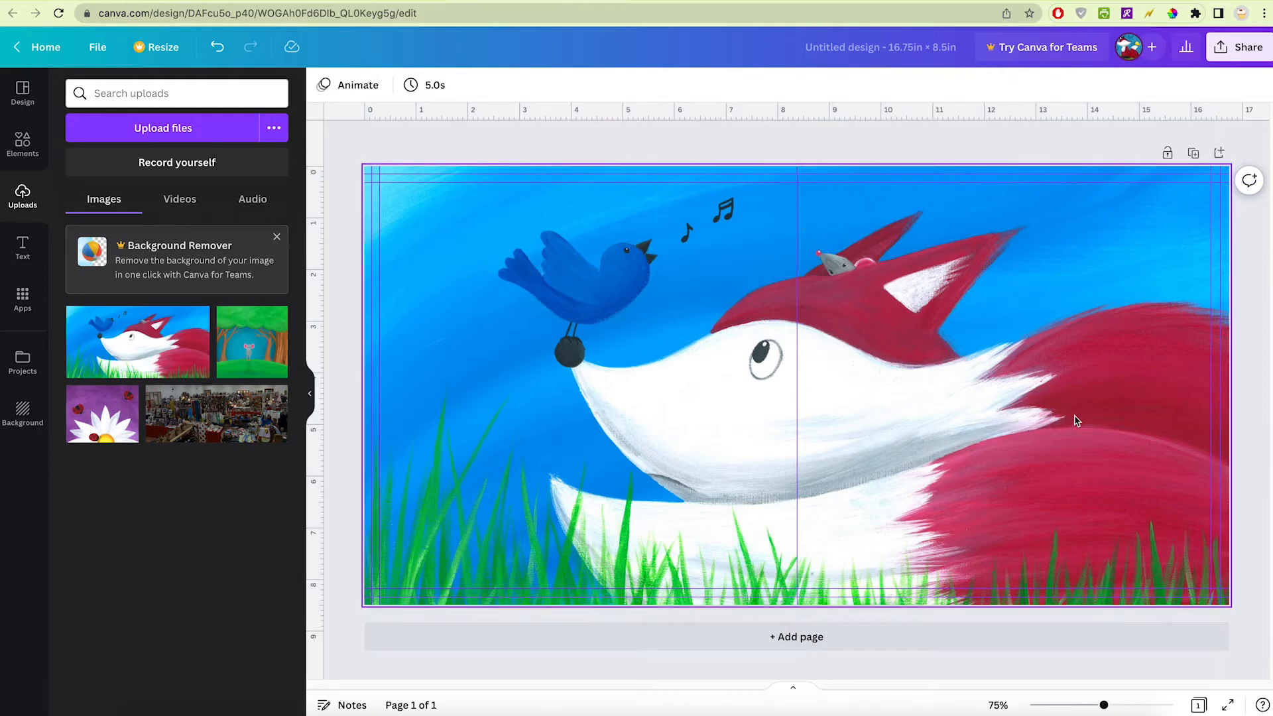
{"action": "mouse_move", "coordinate": [1096, 429]}
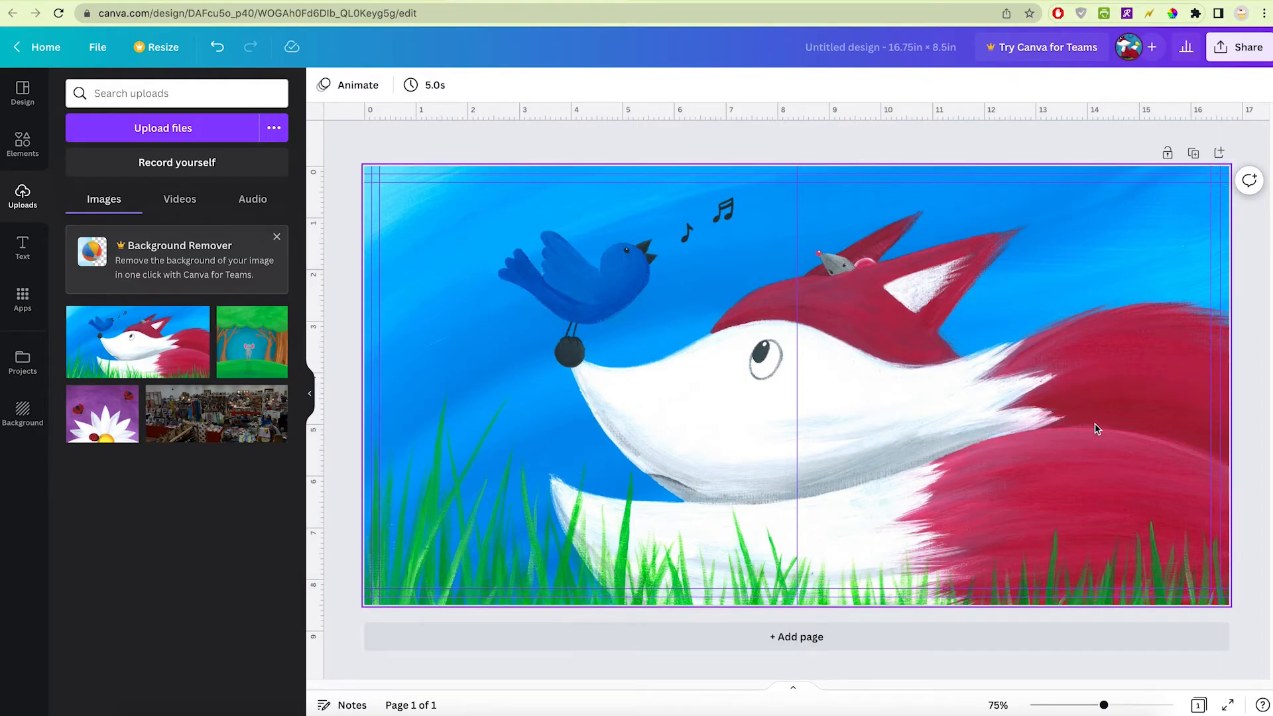
{"action": "mouse_move", "coordinate": [1032, 420]}
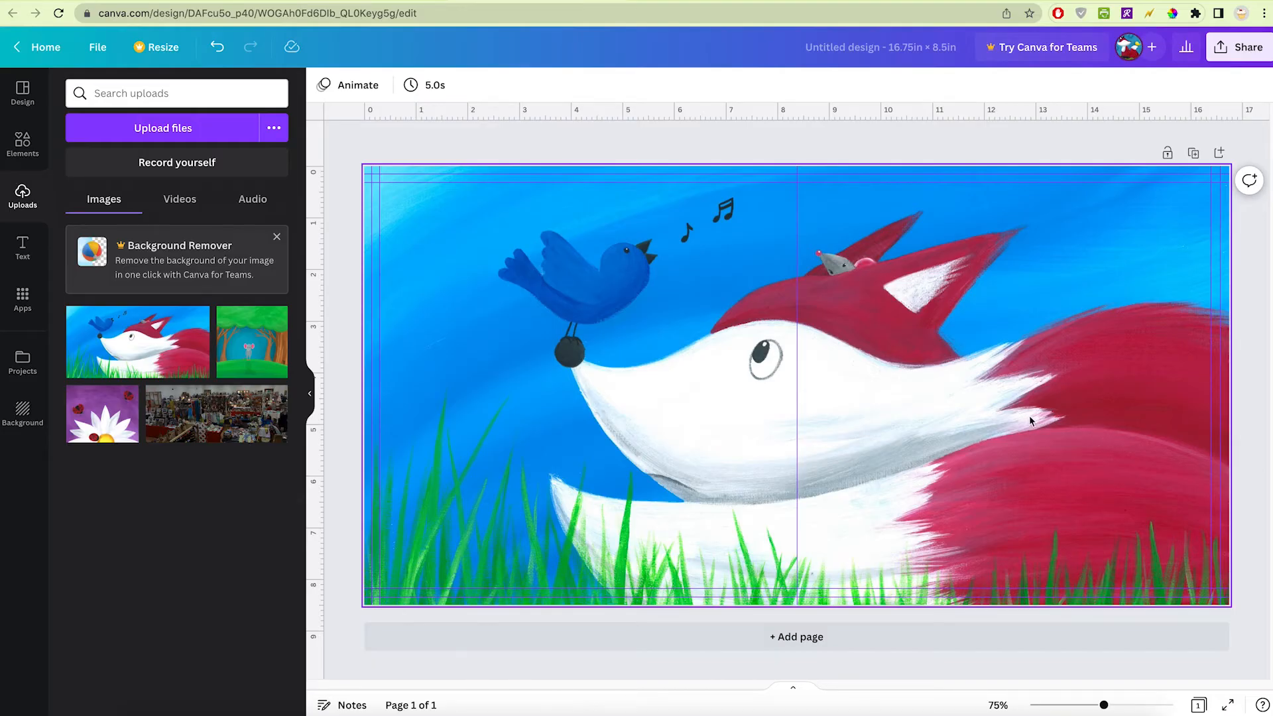
{"action": "left_click", "coordinate": [23, 247]}
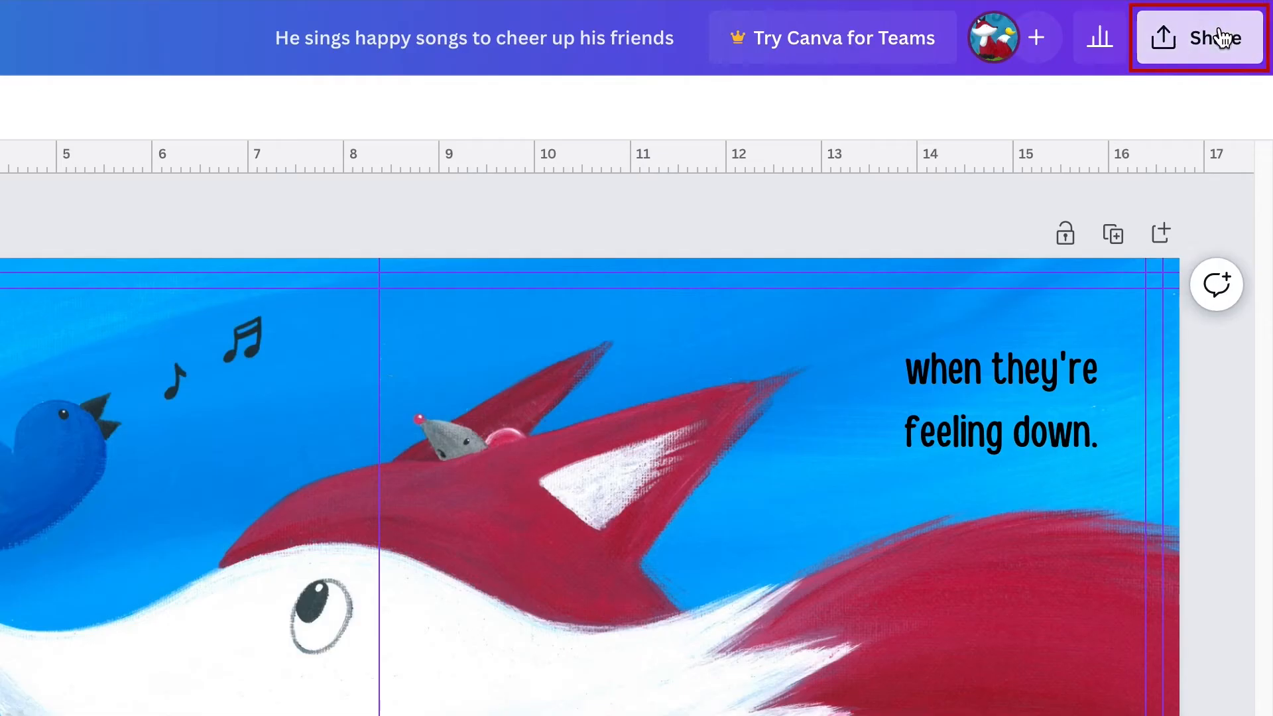
Download the fox spread with its story text as a PNG file.
{"action": "left_click", "coordinate": [1198, 37]}
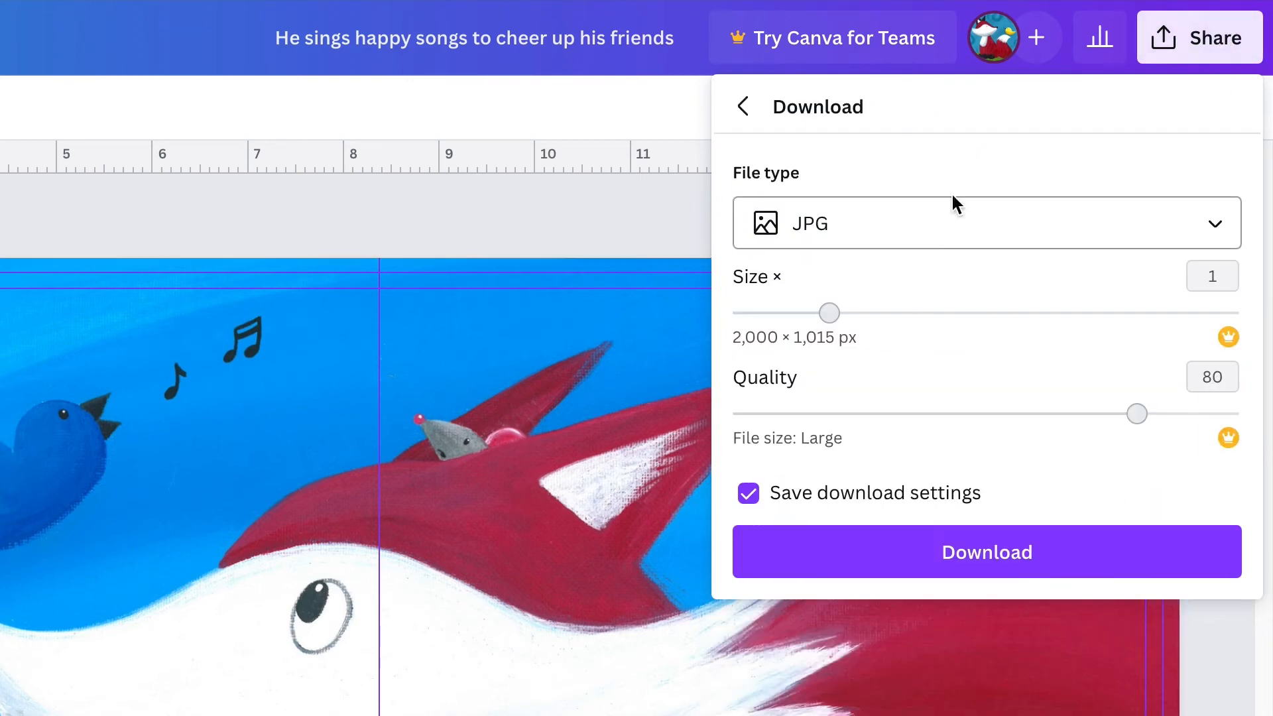
{"action": "mouse_move", "coordinate": [1230, 245]}
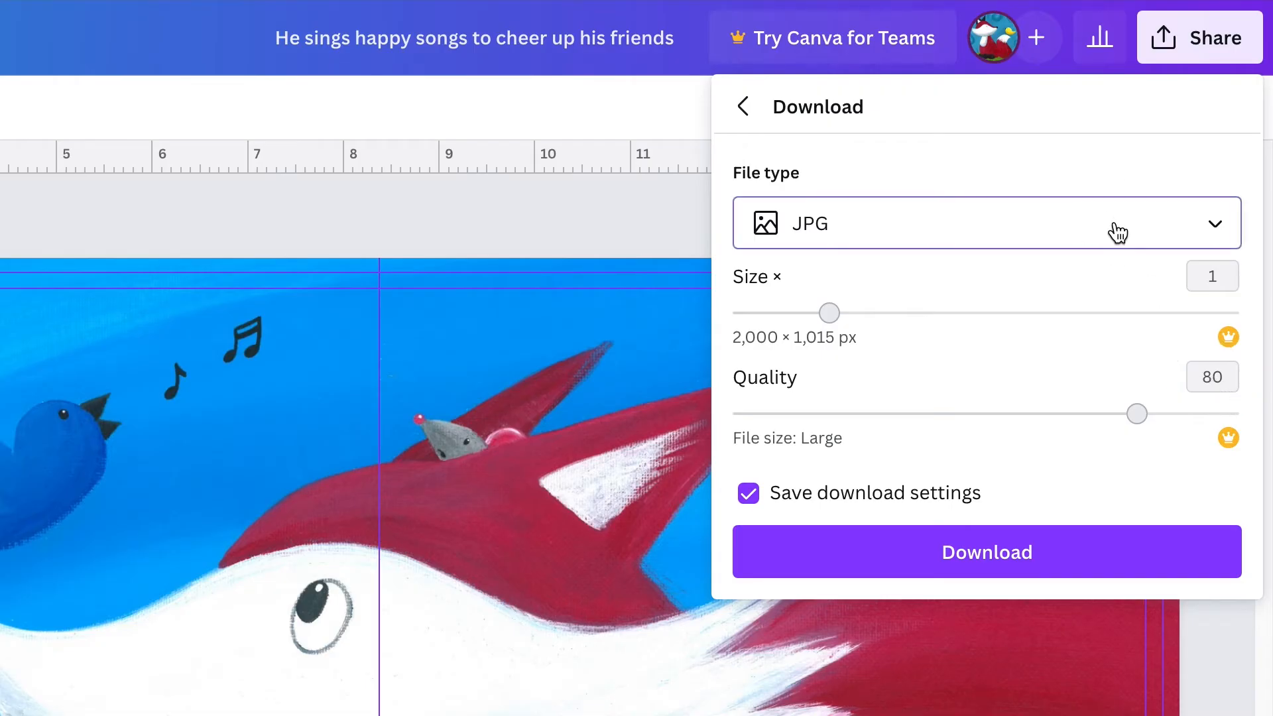
{"action": "left_click", "coordinate": [986, 222]}
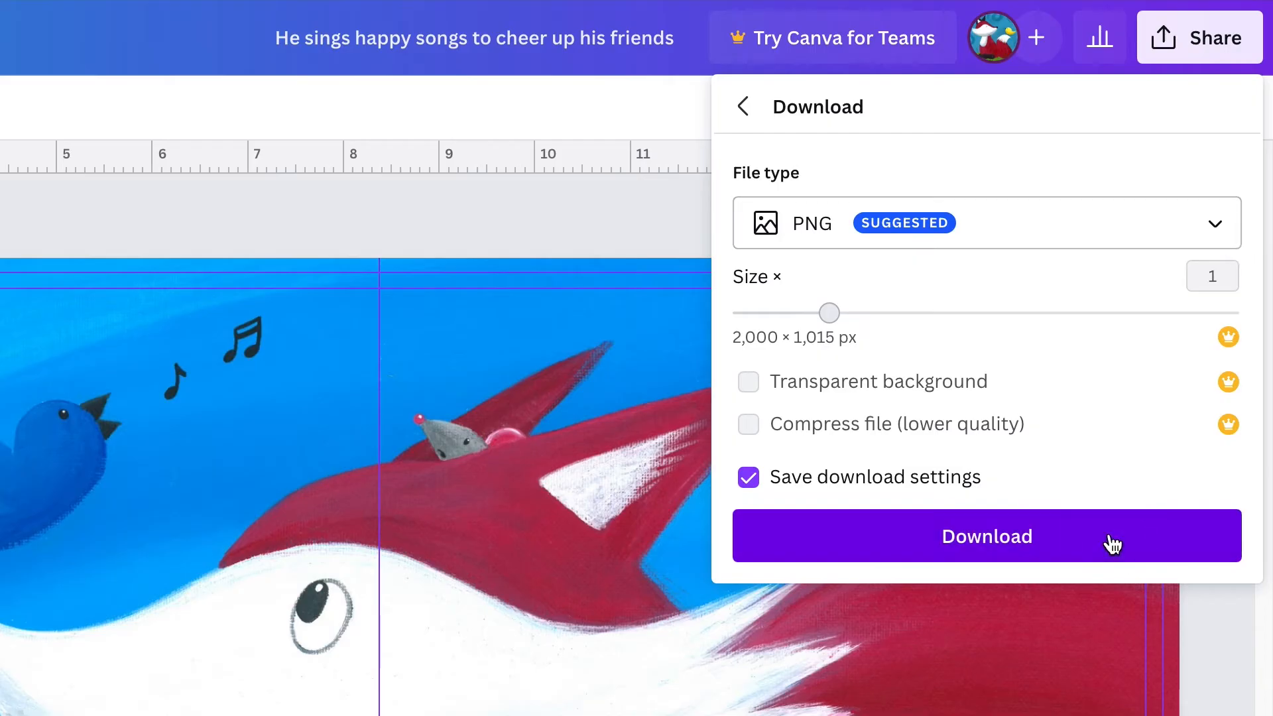
{"action": "left_click", "coordinate": [986, 536]}
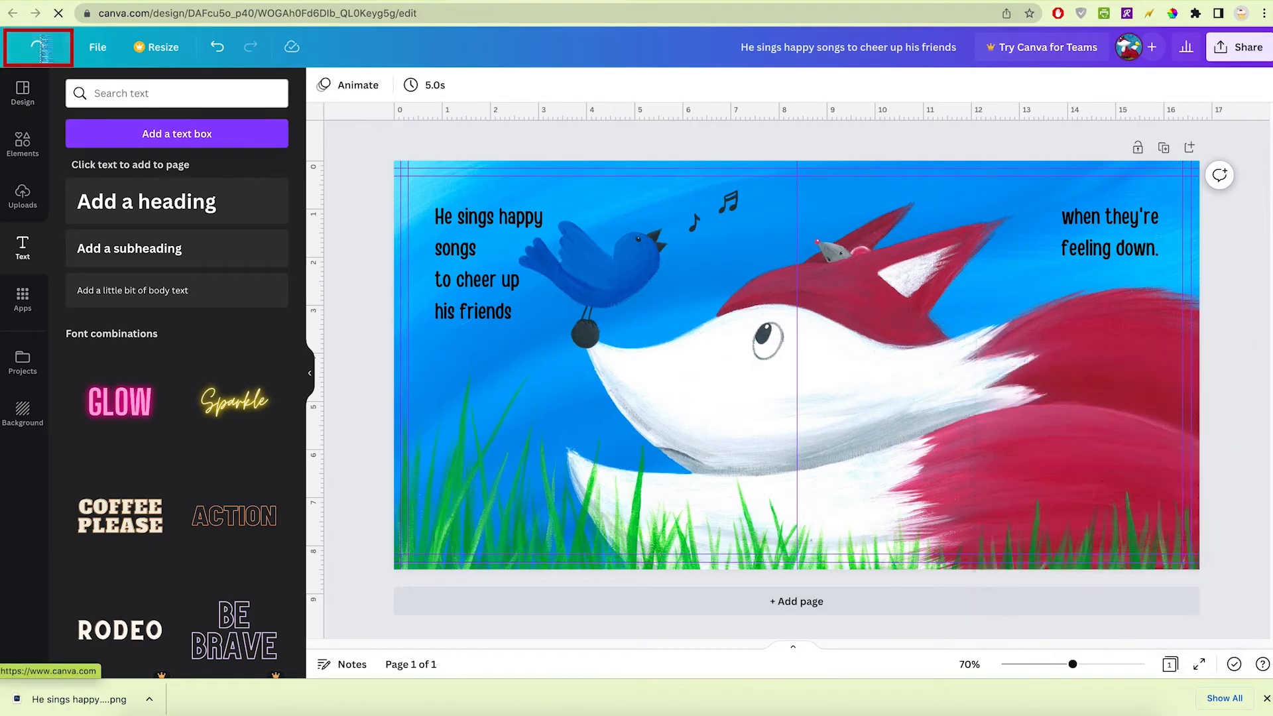
Return to the Canva home page and scroll to the recent designs.
{"action": "left_click", "coordinate": [37, 47]}
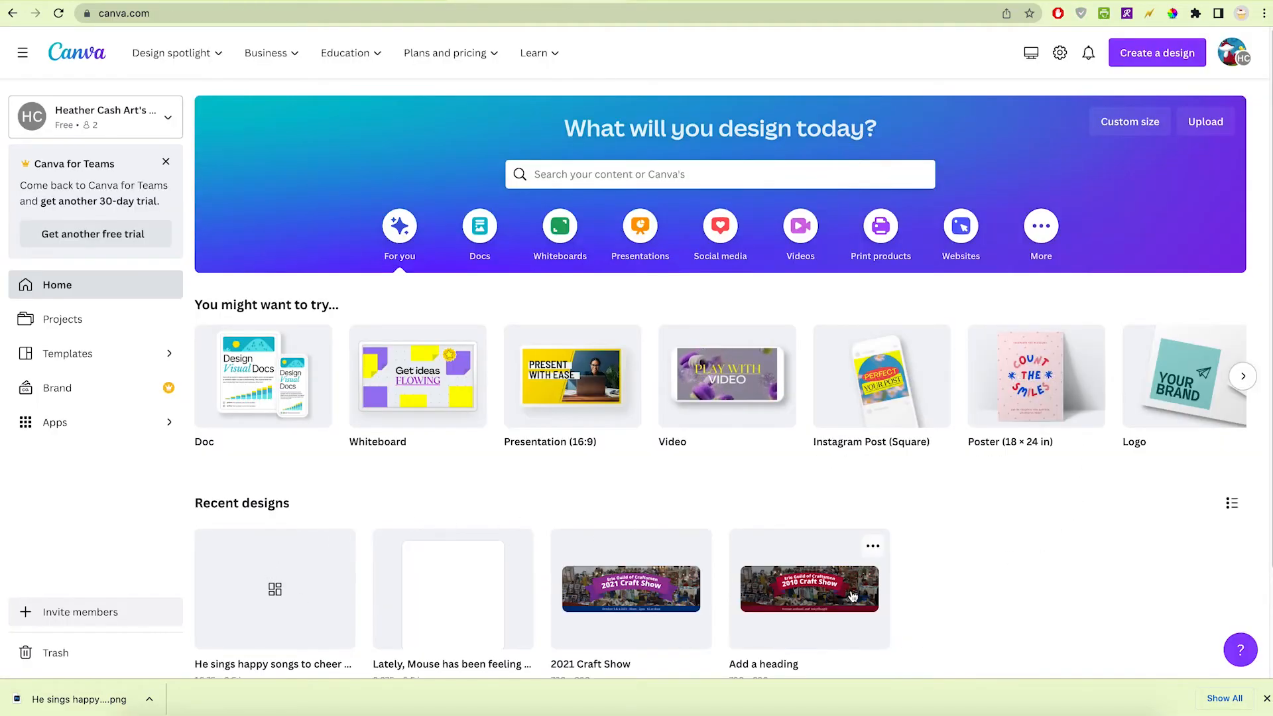
{"action": "scroll", "scroll_direction": "down", "scroll_amount": 3}
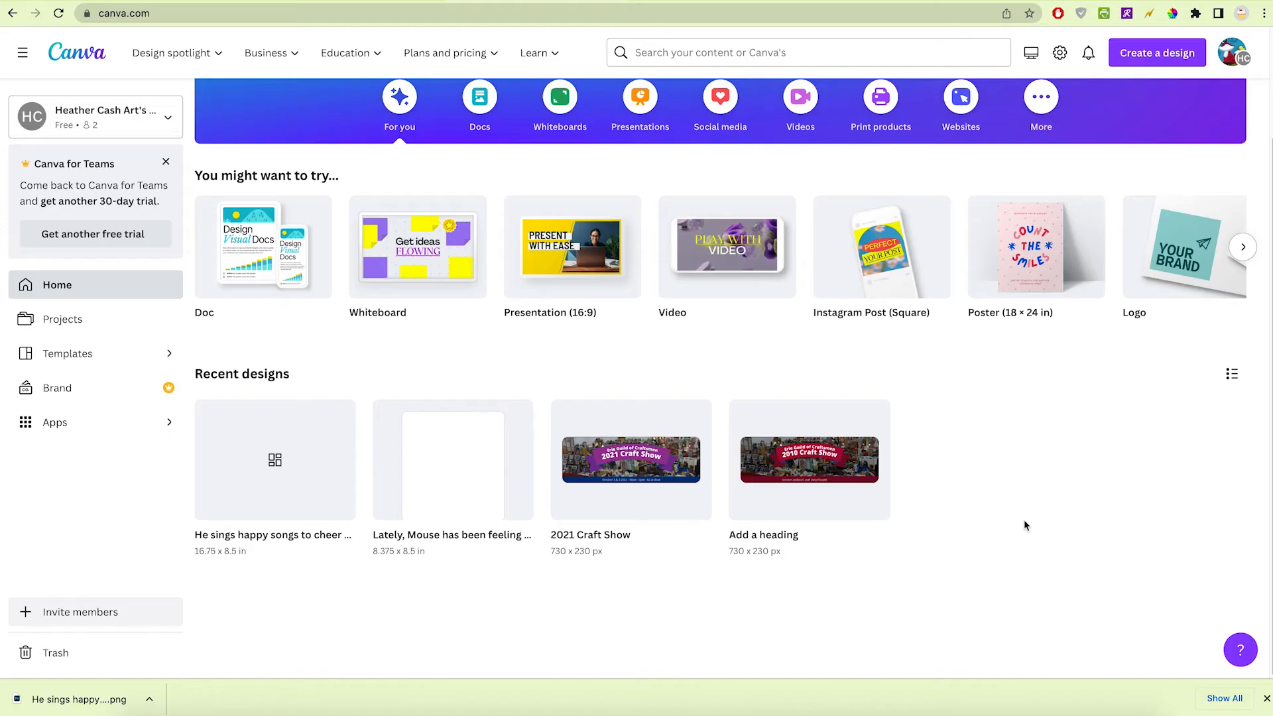
{"action": "mouse_move", "coordinate": [431, 476]}
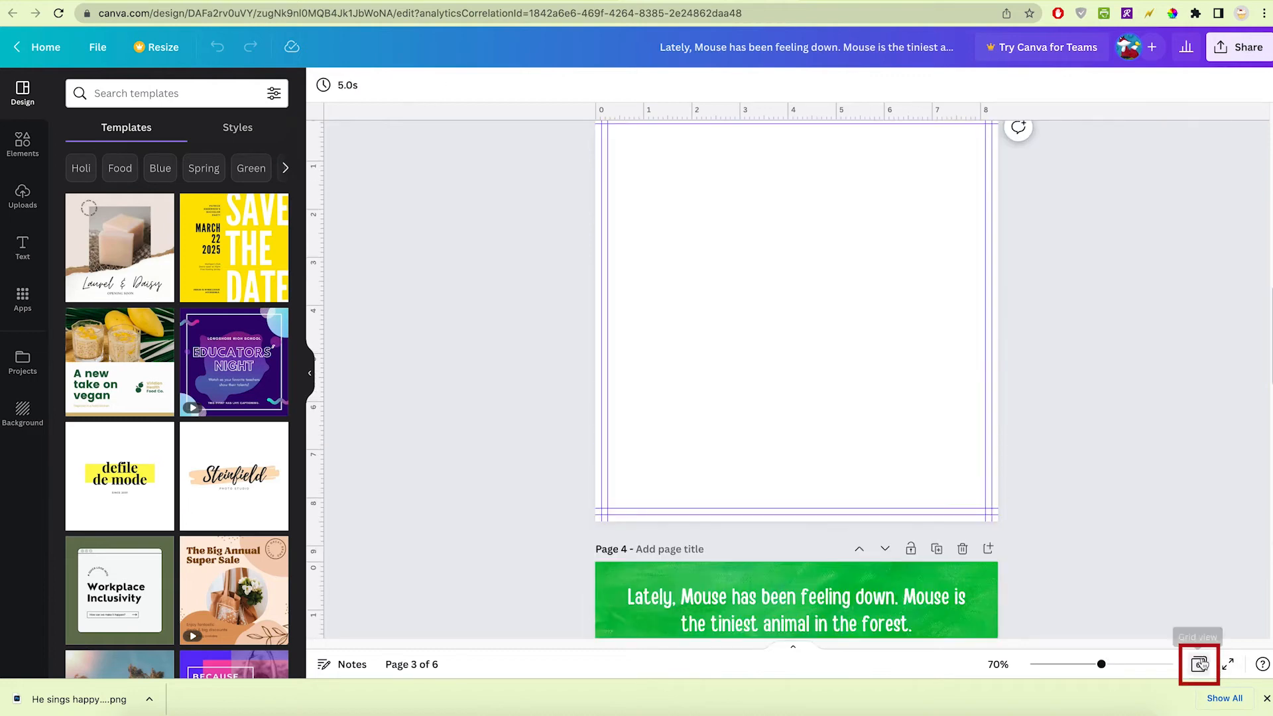
Show all book pages in grid view and add a seventh blank page.
{"action": "left_click", "coordinate": [1198, 664]}
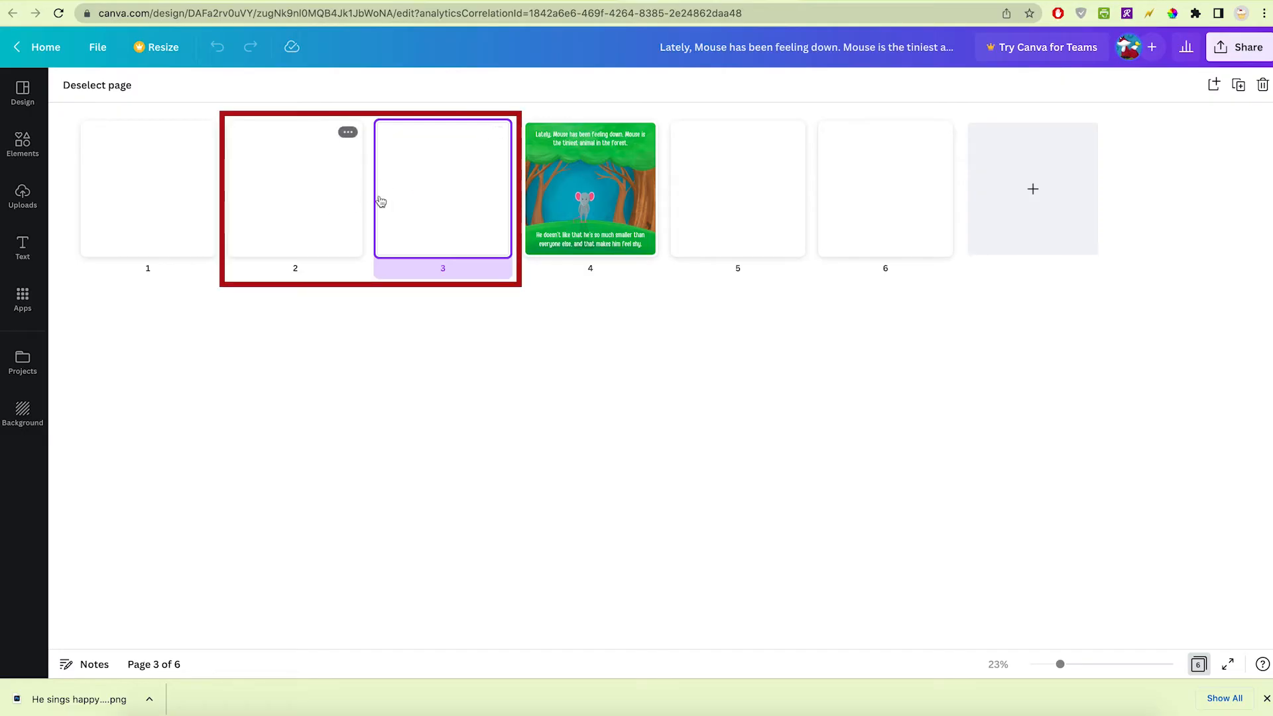
{"action": "mouse_move", "coordinate": [120, 159]}
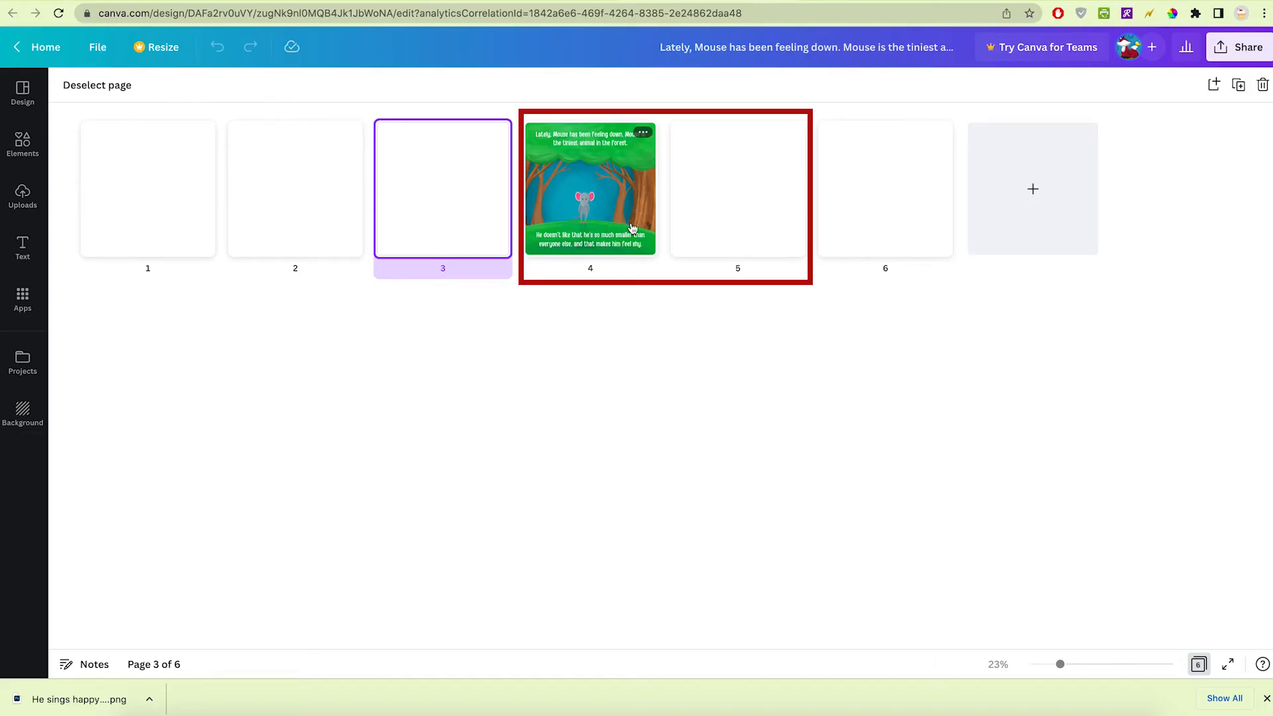
{"action": "mouse_move", "coordinate": [692, 217]}
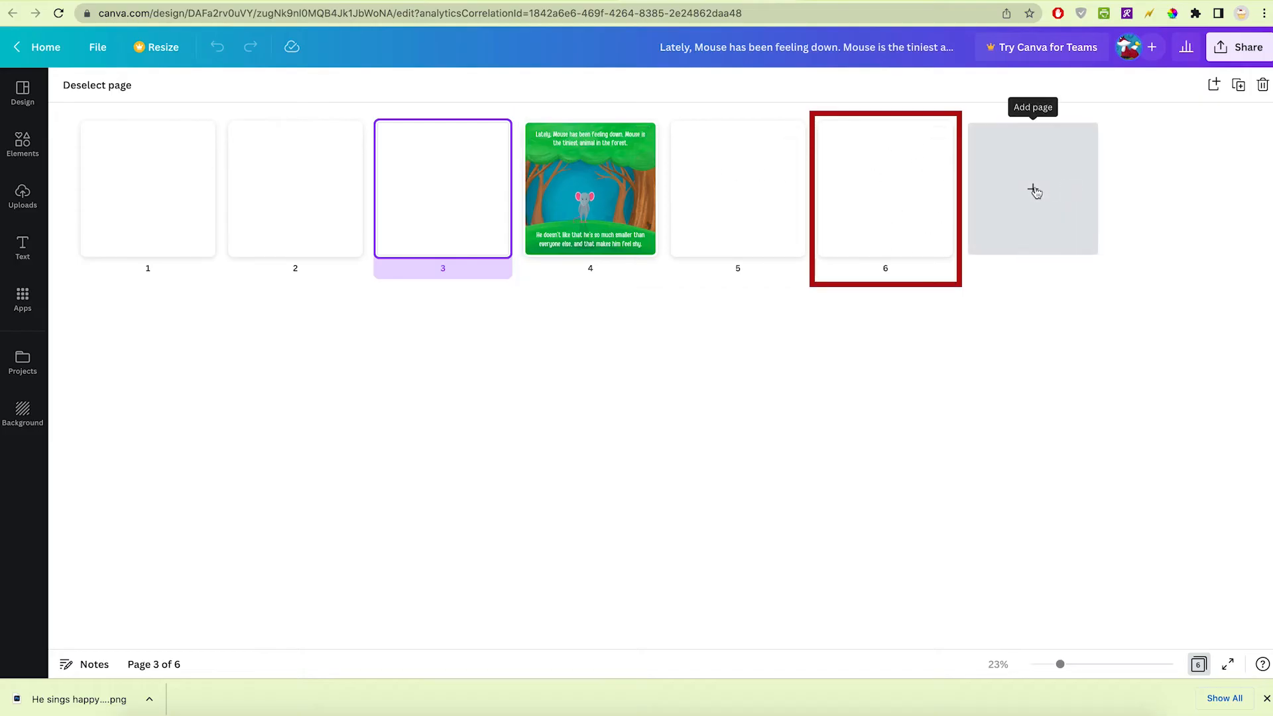
{"action": "left_click", "coordinate": [1033, 188]}
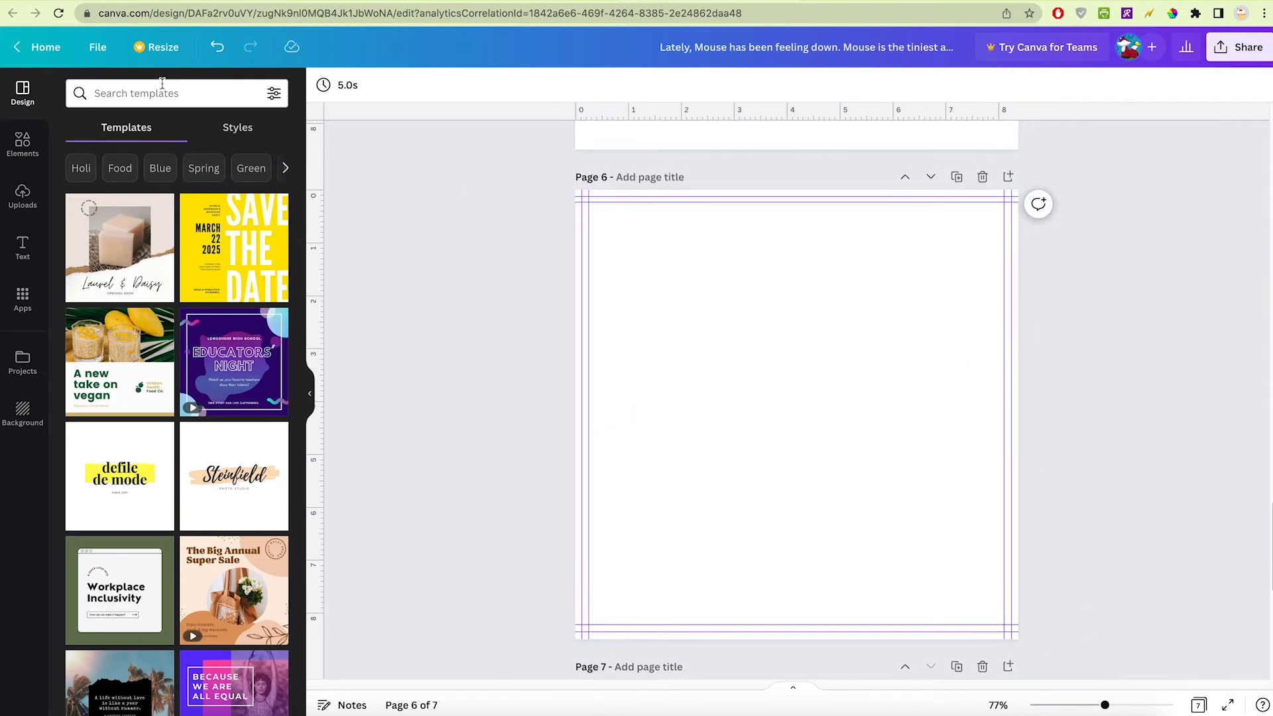
Import the fox spread PNG from Downloads via File > Import files.
{"action": "left_click", "coordinate": [97, 46]}
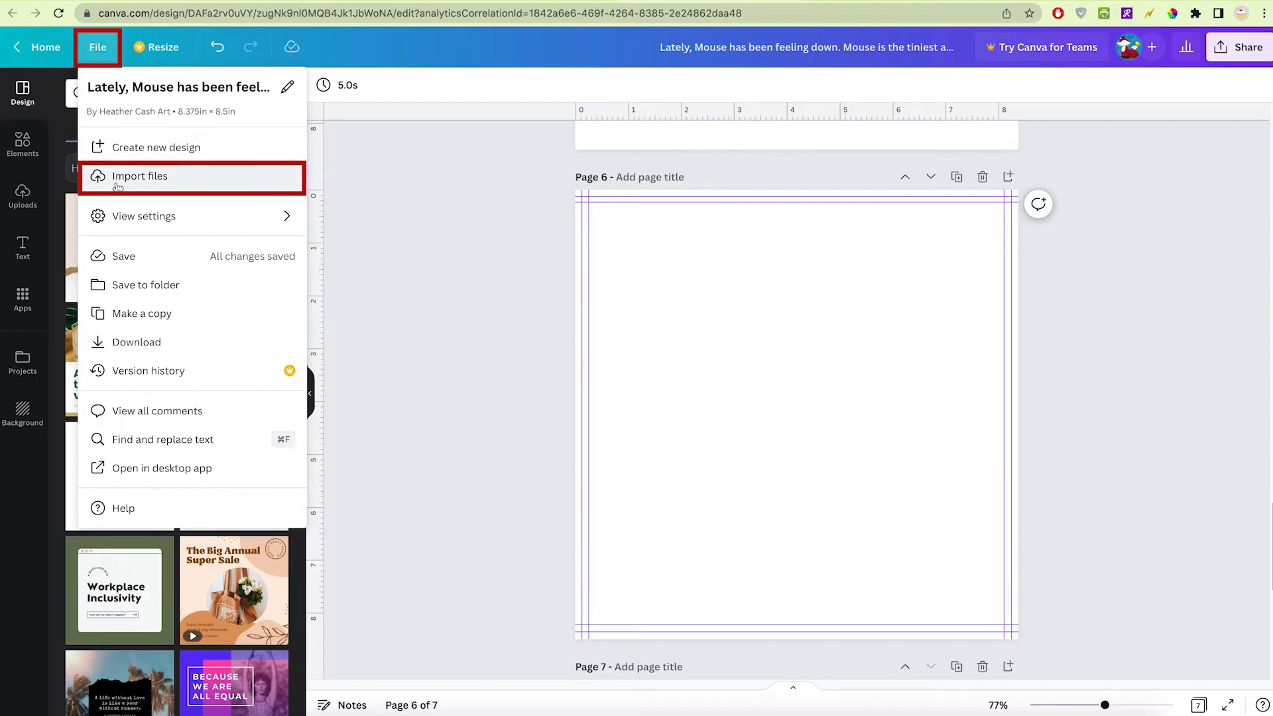
{"action": "left_click", "coordinate": [139, 177]}
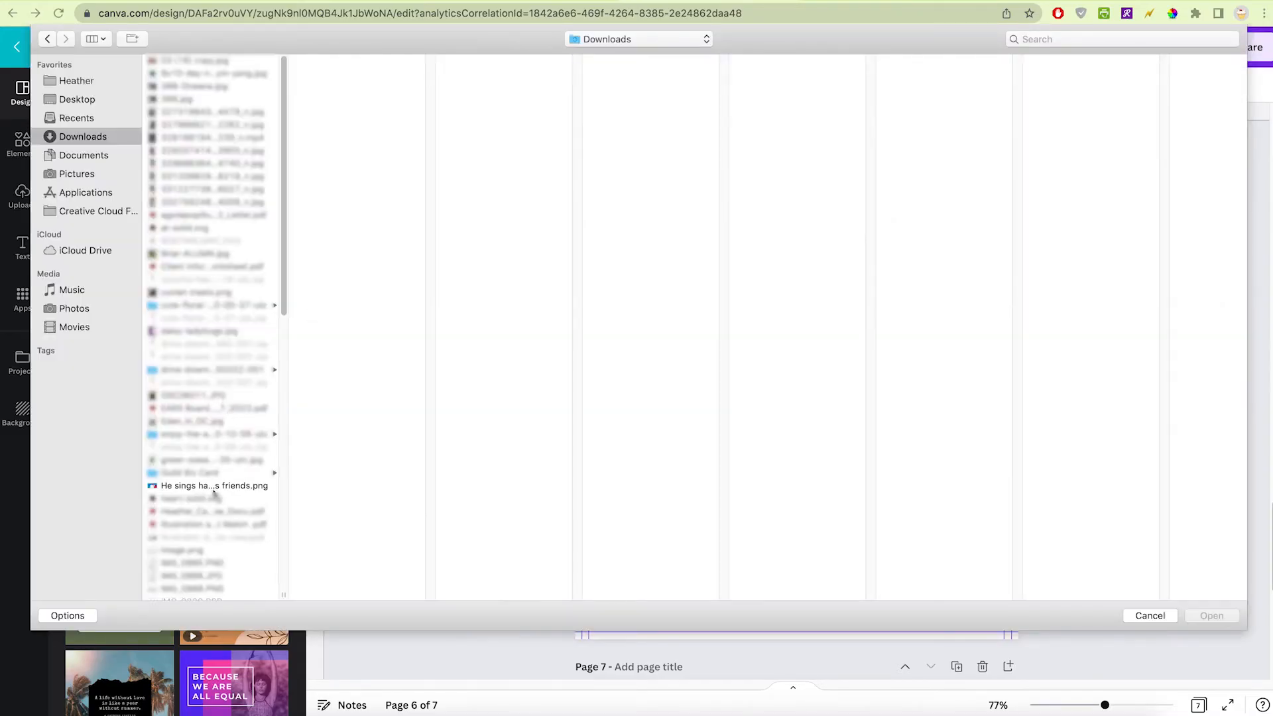
{"action": "left_click", "coordinate": [214, 484]}
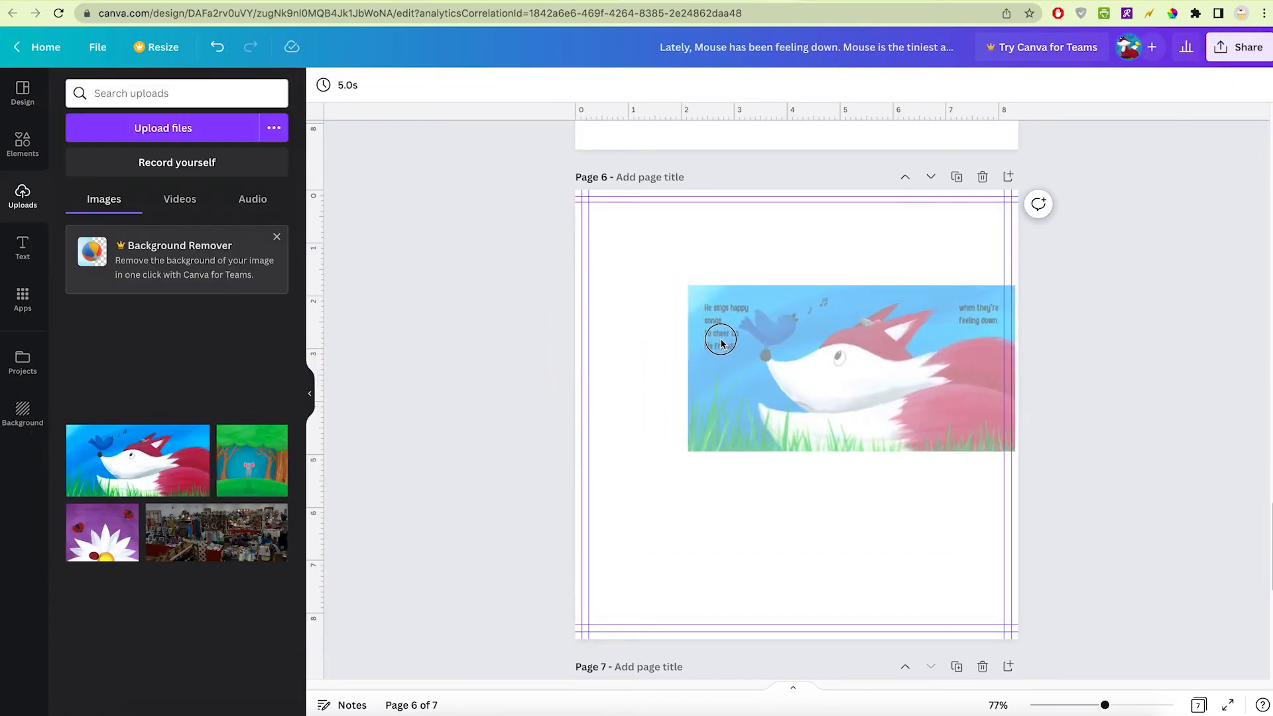
Enlarge the fox artwork so its left half, 'He sings happy songs', covers page 6.
{"action": "left_click", "coordinate": [851, 368]}
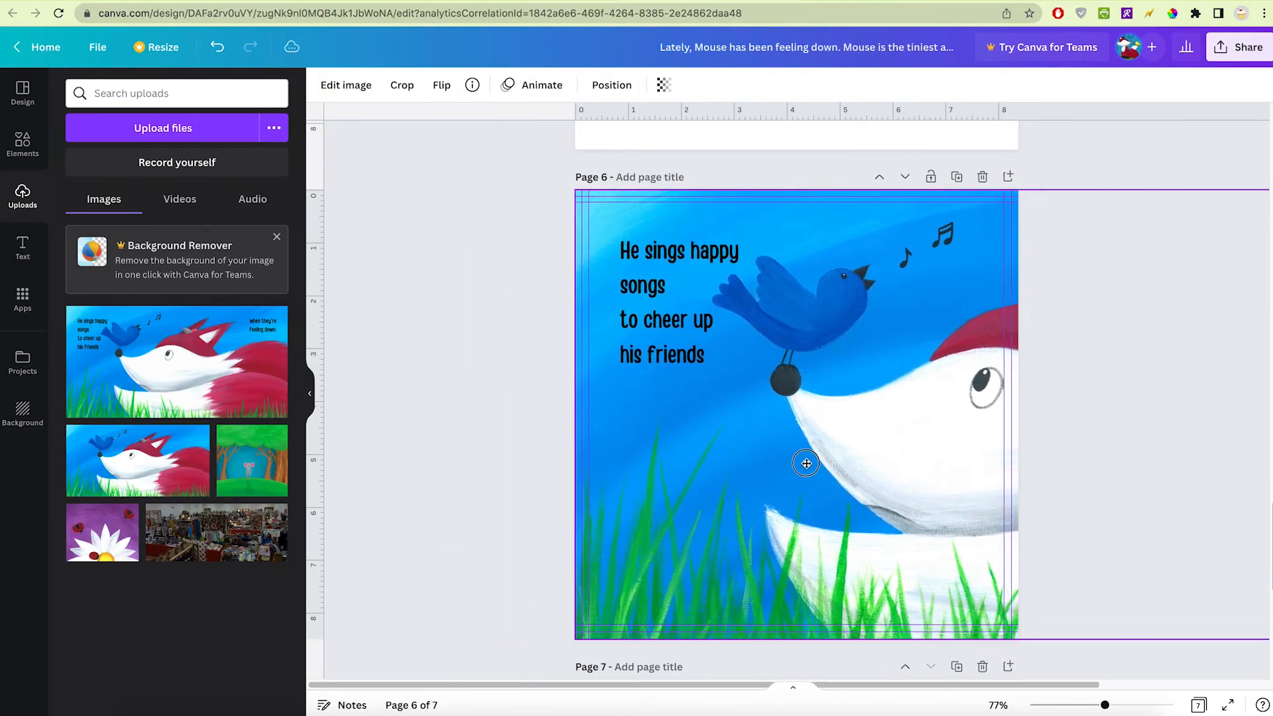
{"action": "left_click", "coordinate": [806, 463]}
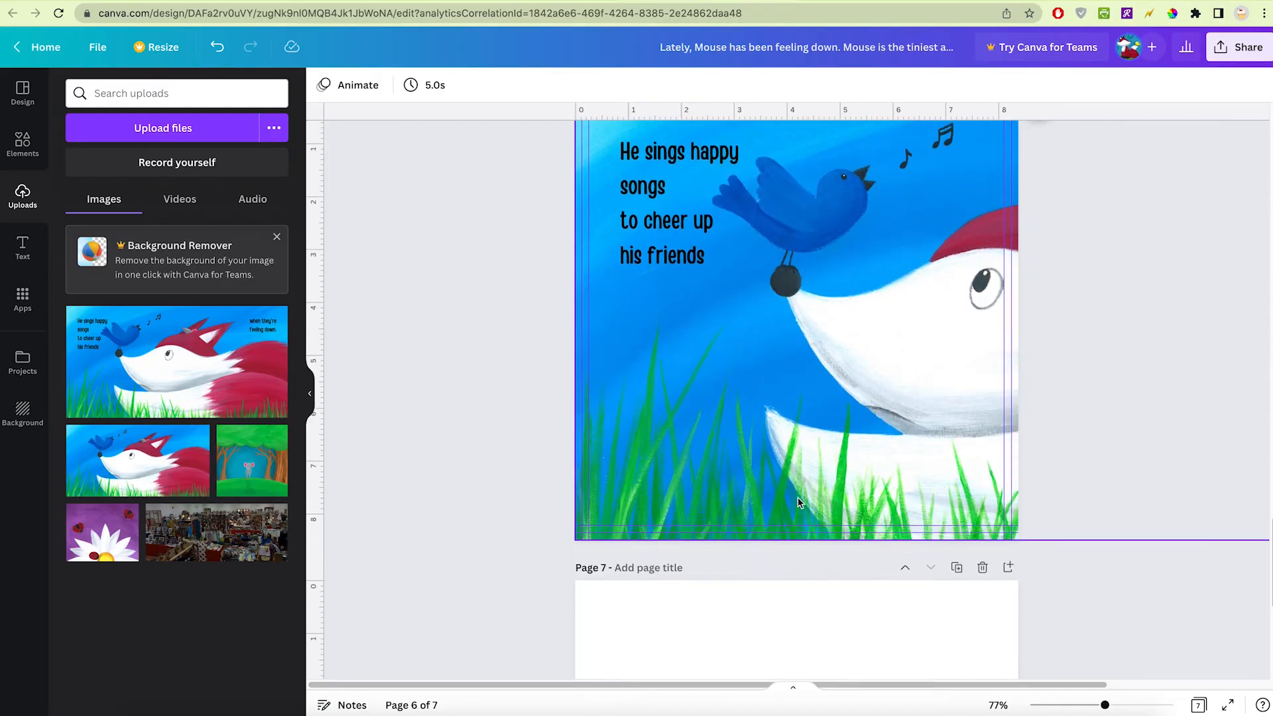
Drag the fox artwork from Uploads onto page 7 and align its right half, 'when they're feeling down', to fill the page.
{"action": "scroll", "scroll_direction": "down", "scroll_amount": 3}
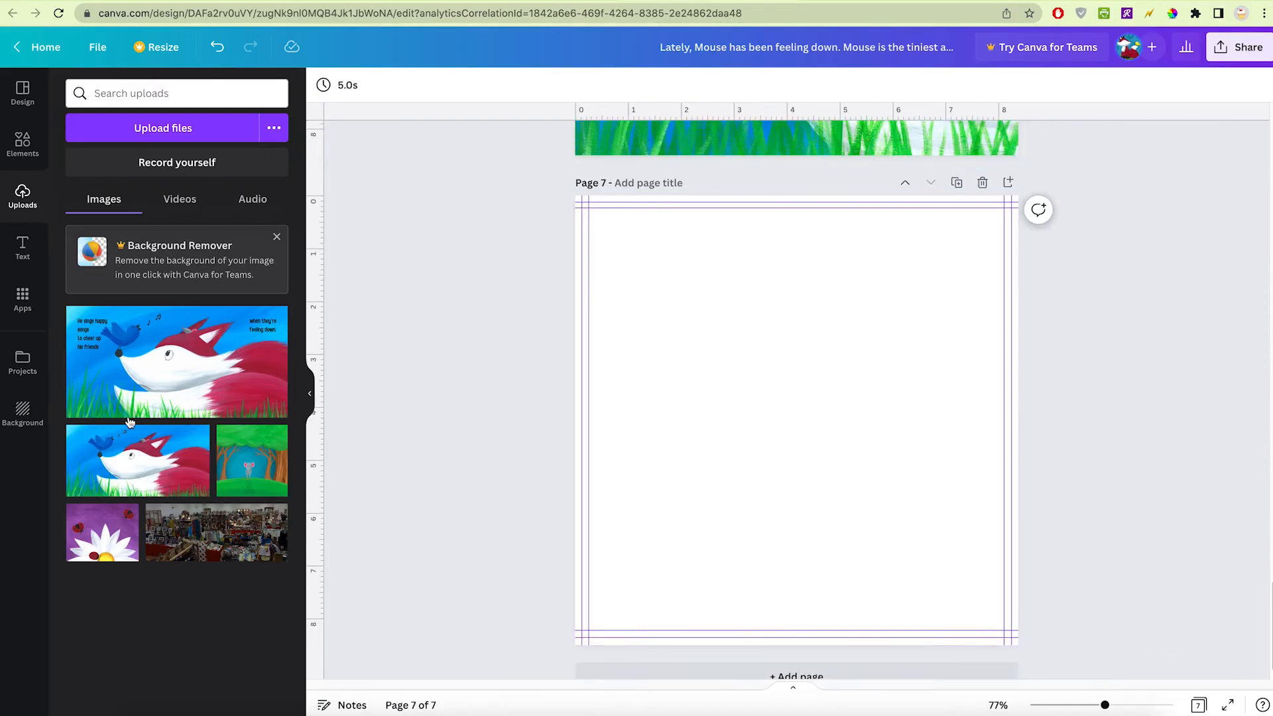
{"action": "left_click_drag", "start_coordinate": [176, 362], "coordinate": [796, 365]}
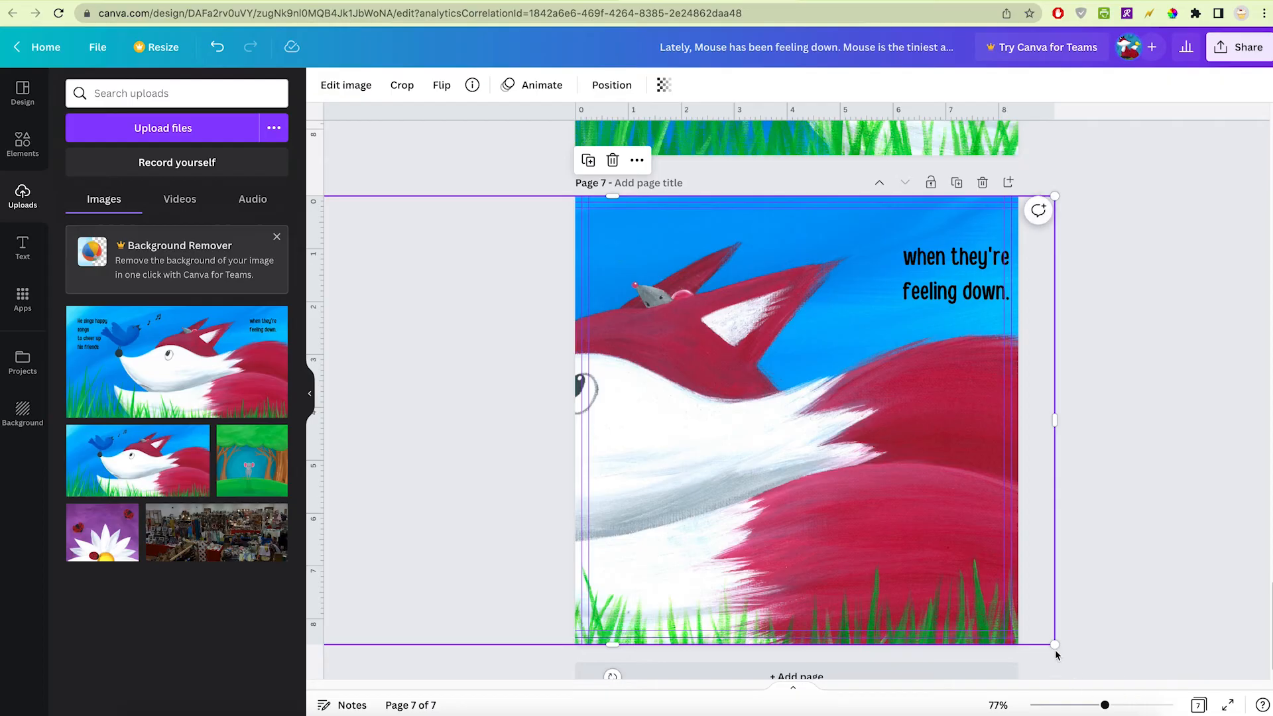
{"action": "left_click_drag", "start_coordinate": [1055, 645], "coordinate": [1055, 645]}
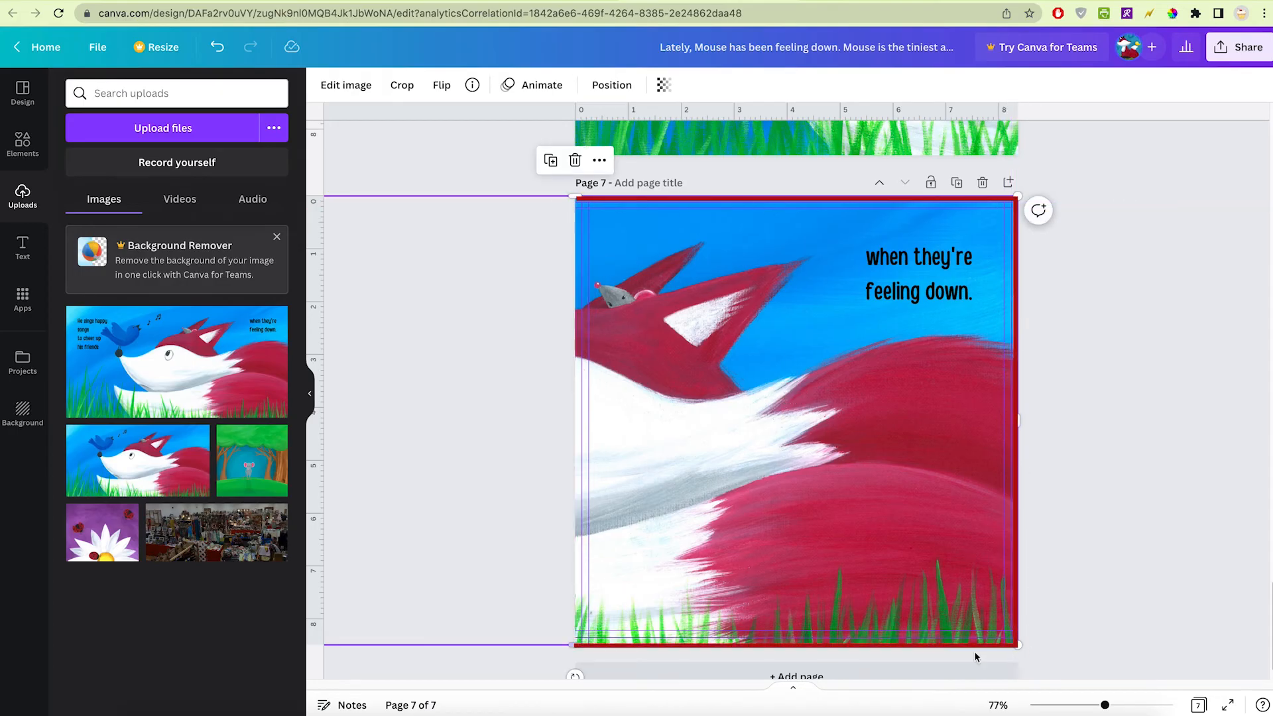
{"action": "scroll", "scroll_direction": "down", "scroll_amount": 3}
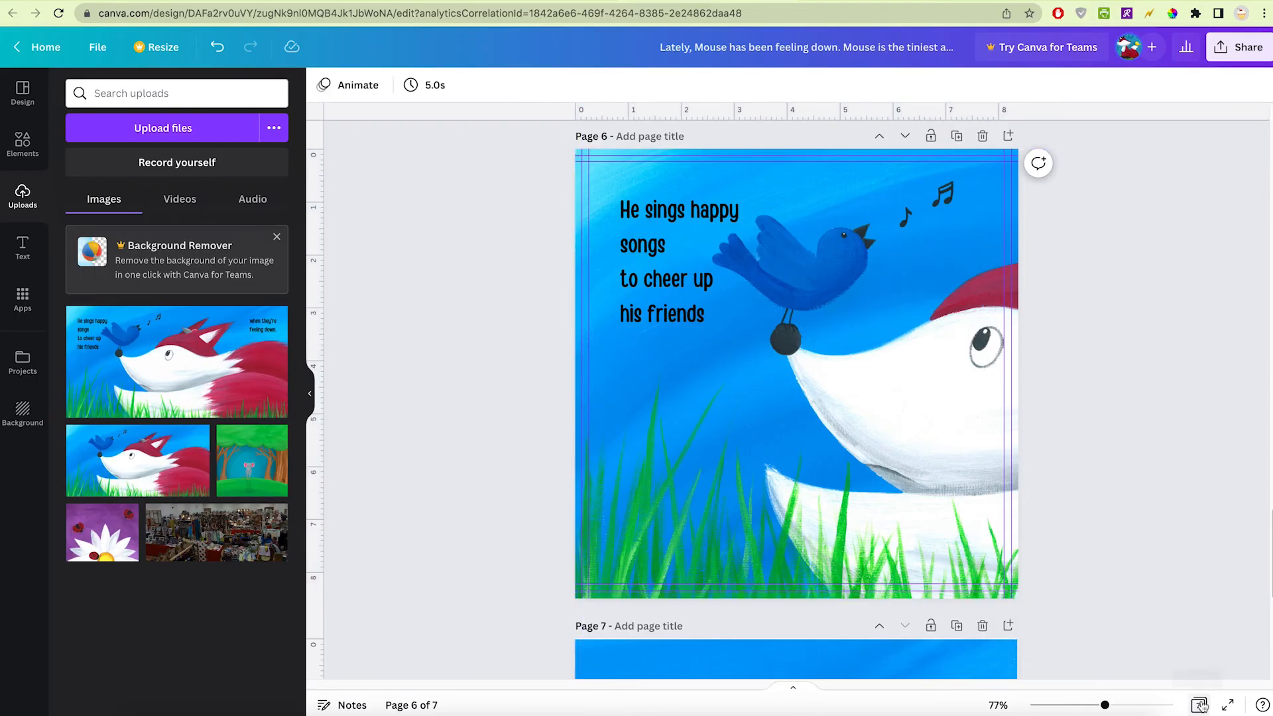
{"action": "left_click", "coordinate": [1198, 704]}
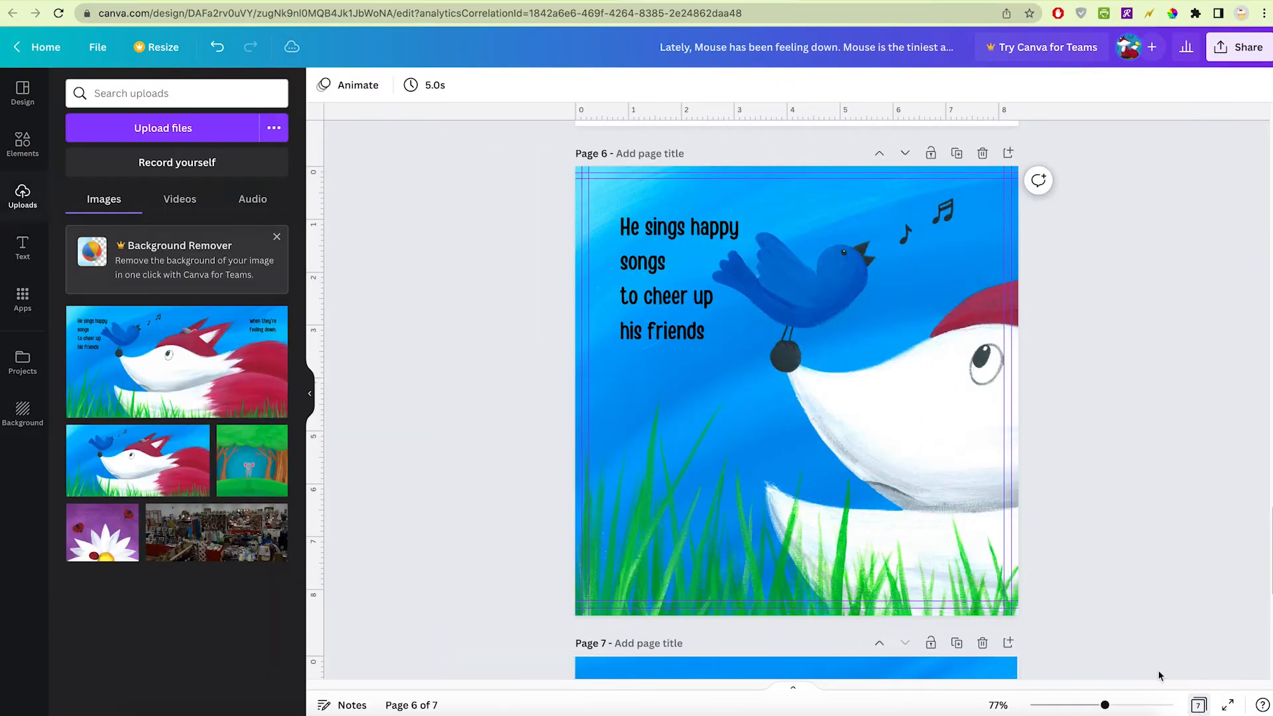
{"action": "scroll", "scroll_direction": "down", "scroll_amount": 3}
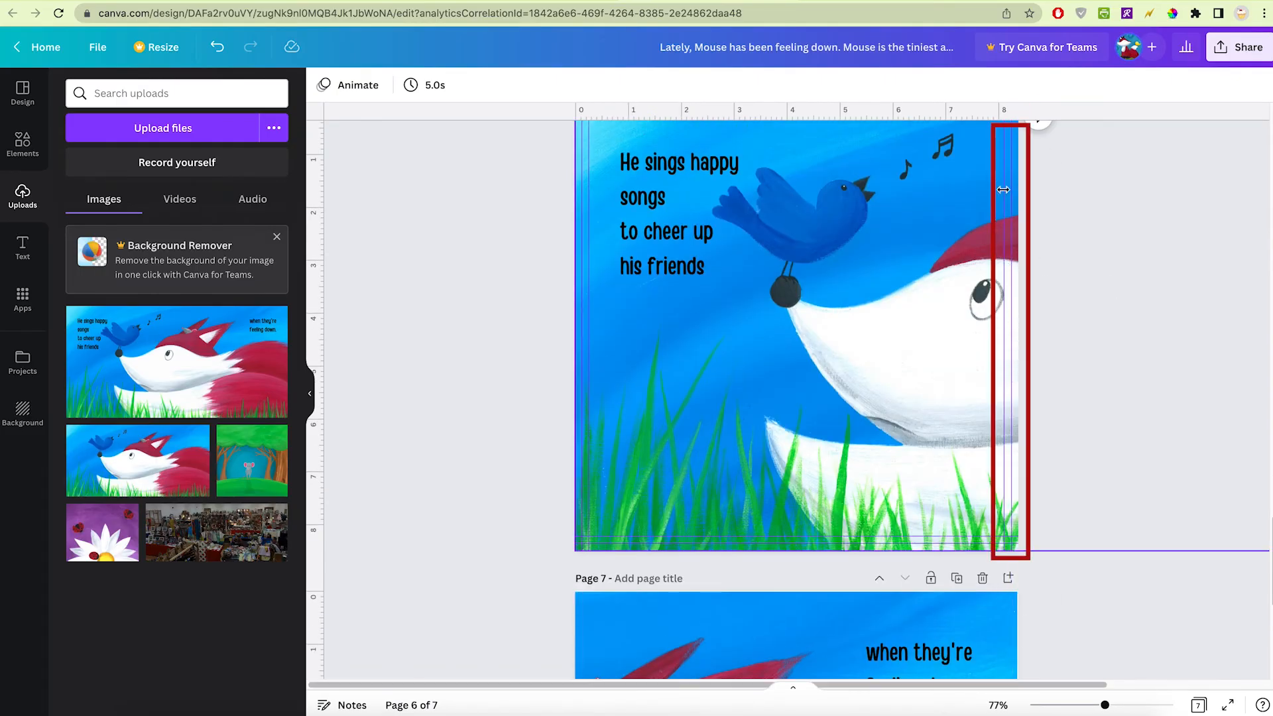
{"action": "scroll", "scroll_direction": "down", "scroll_amount": 3}
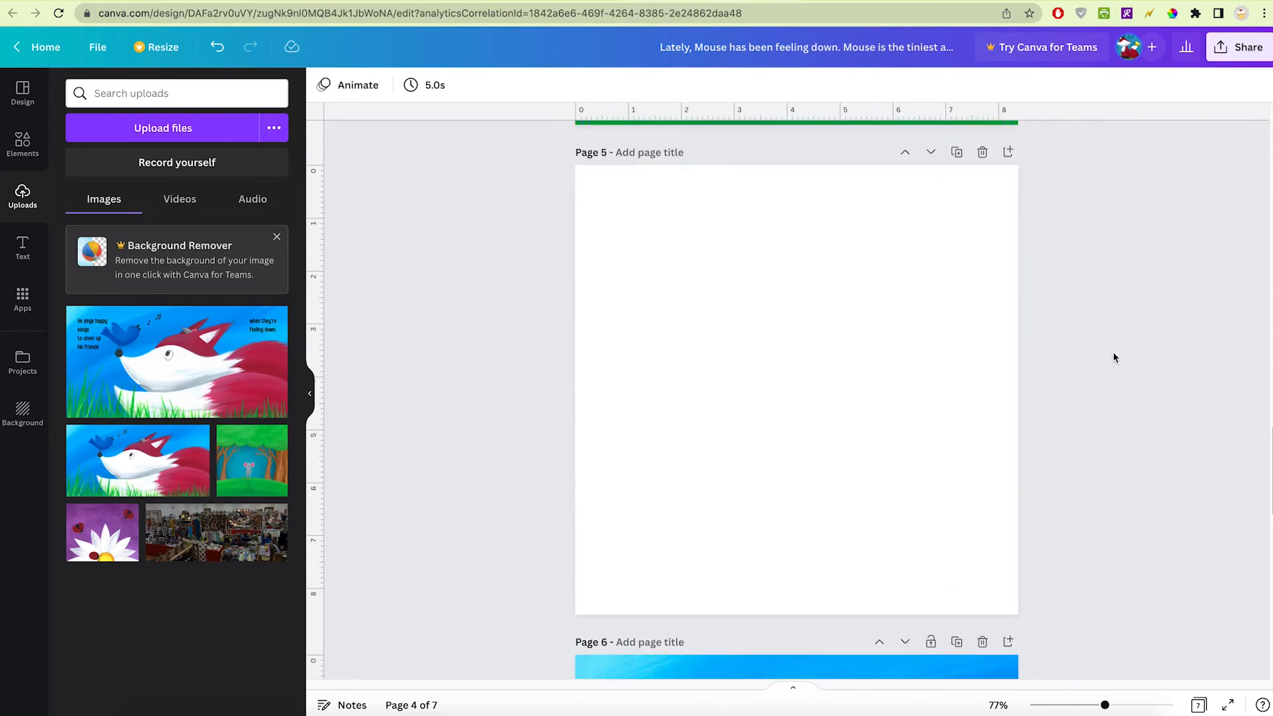
{"action": "scroll", "scroll_direction": "down", "scroll_amount": 3}
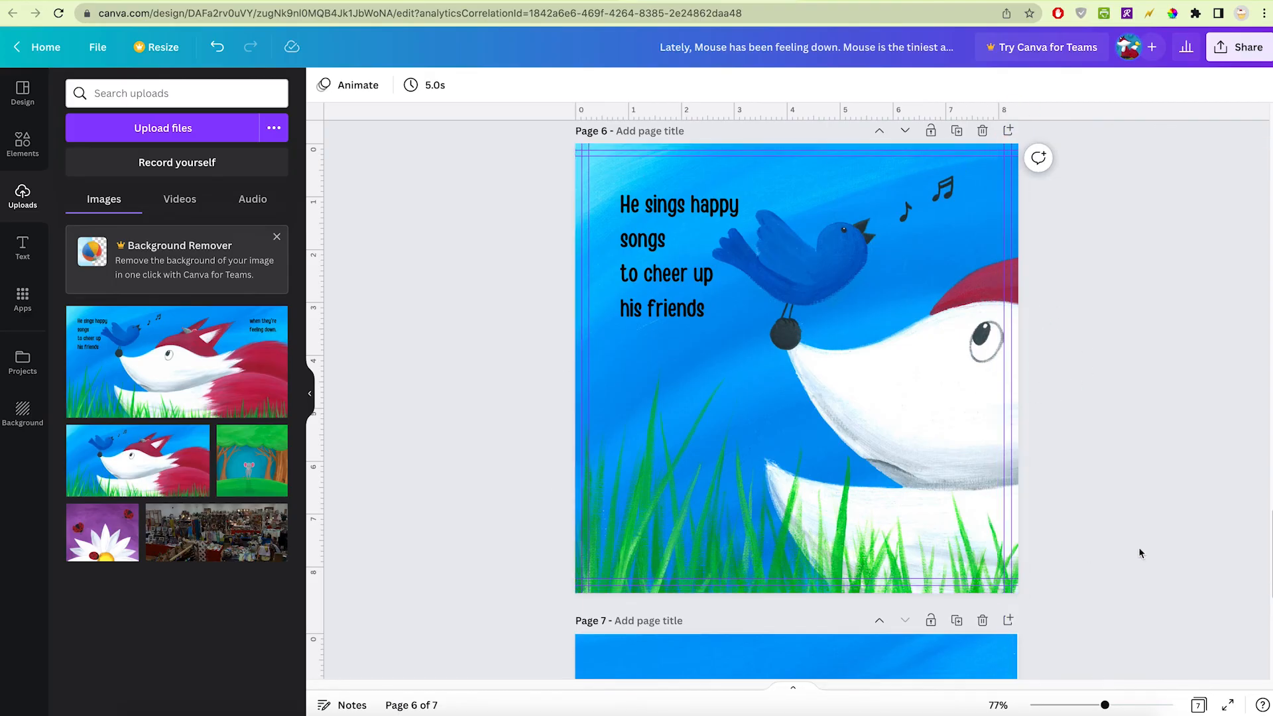
{"action": "scroll", "scroll_direction": "down", "scroll_amount": 3}
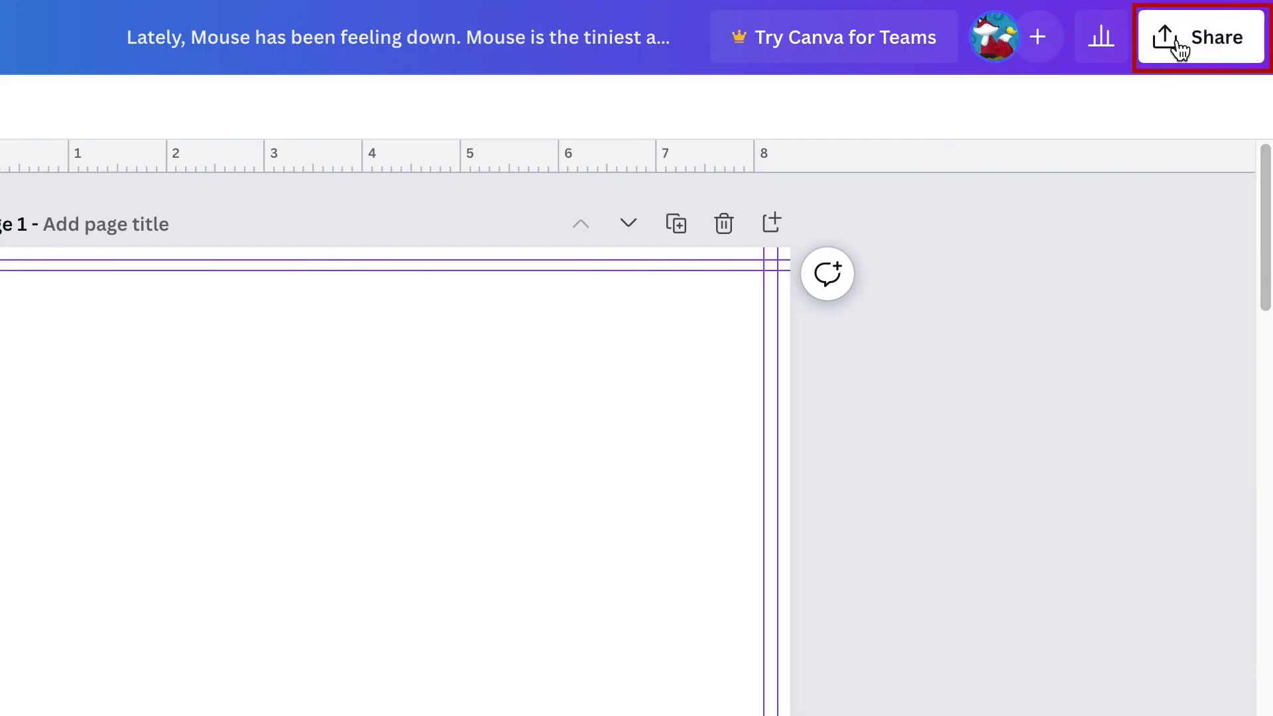
Download all seven pages as PDF Print, RGB colour profile, with Flatten PDF enabled.
{"action": "left_click", "coordinate": [1201, 37]}
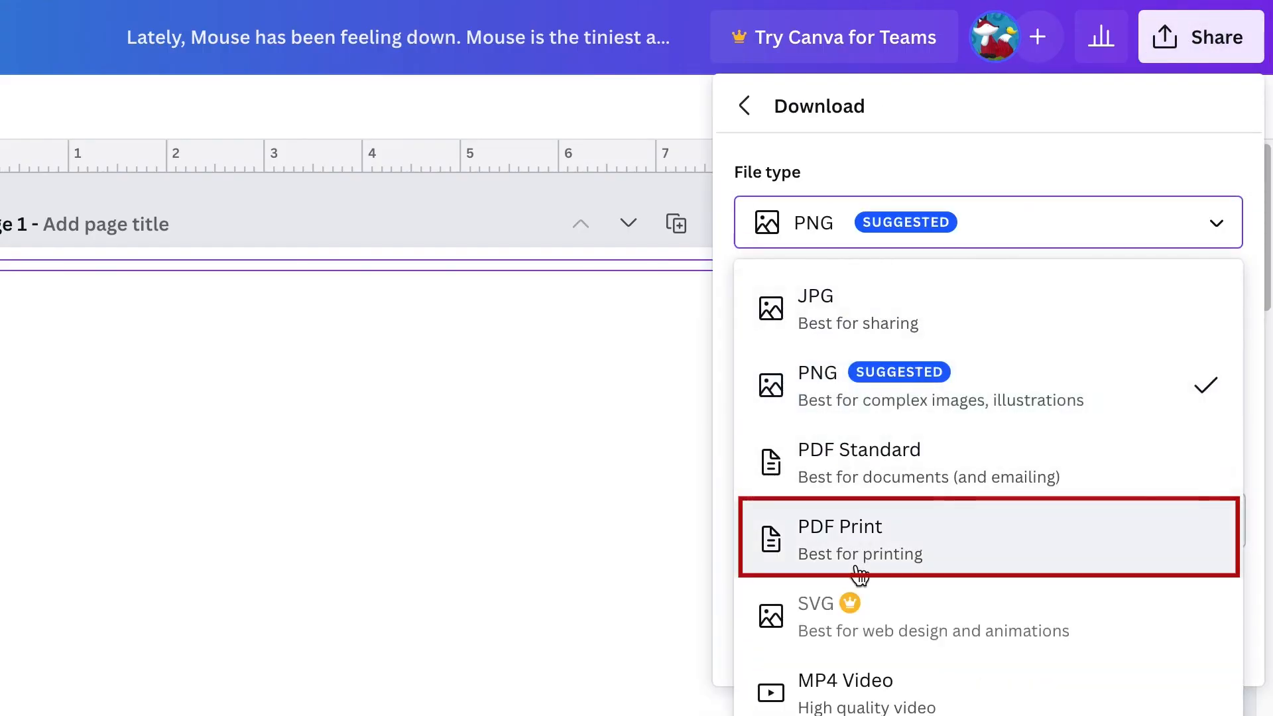
{"action": "left_click", "coordinate": [839, 538]}
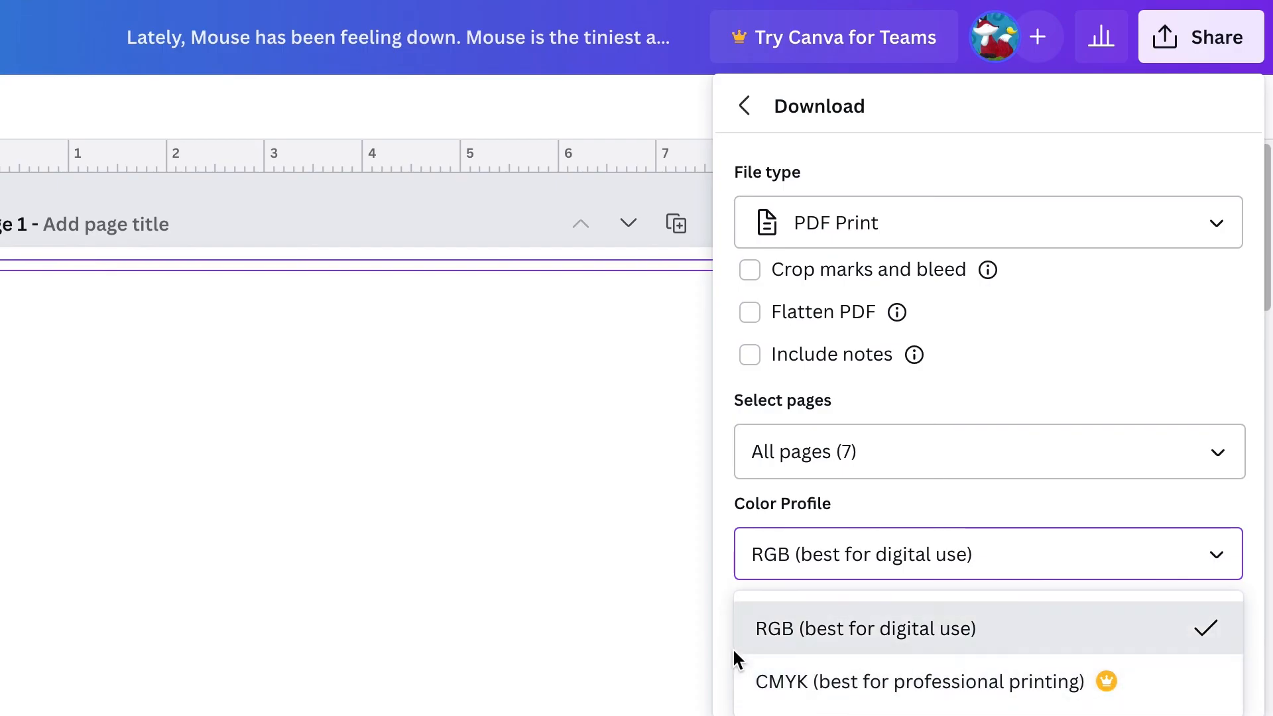
{"action": "left_click", "coordinate": [866, 628]}
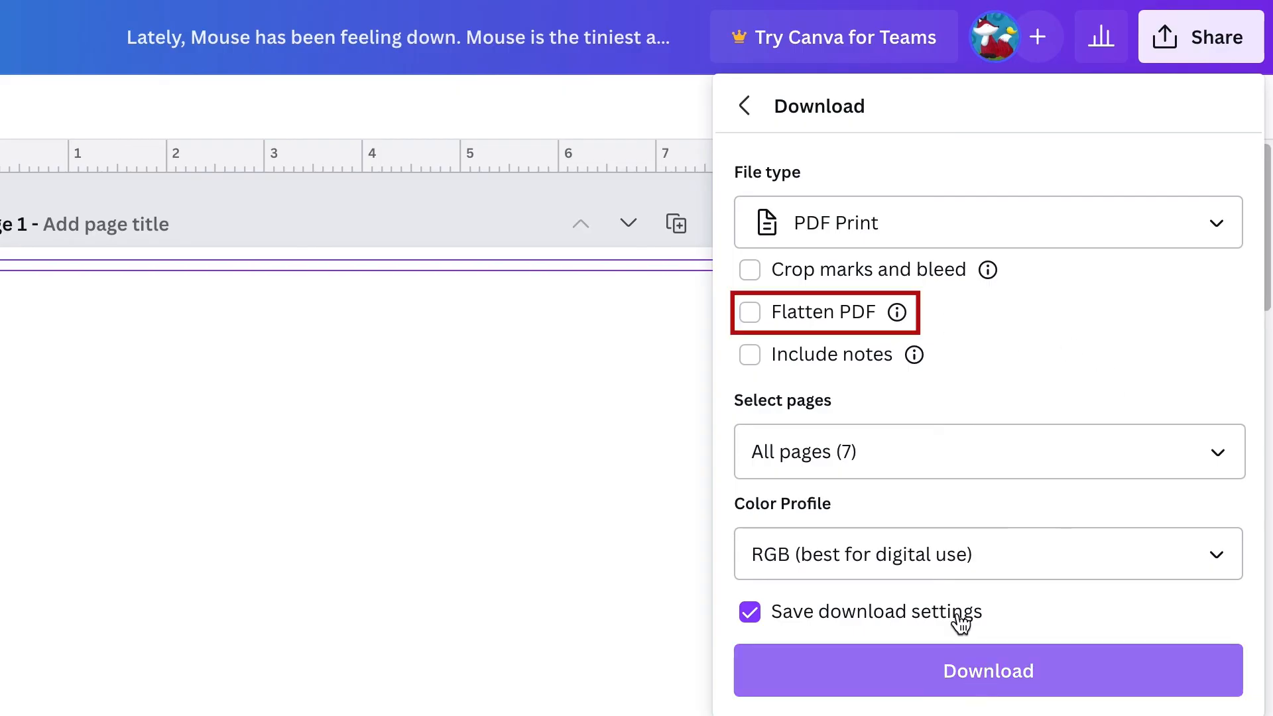
{"action": "left_click", "coordinate": [748, 312]}
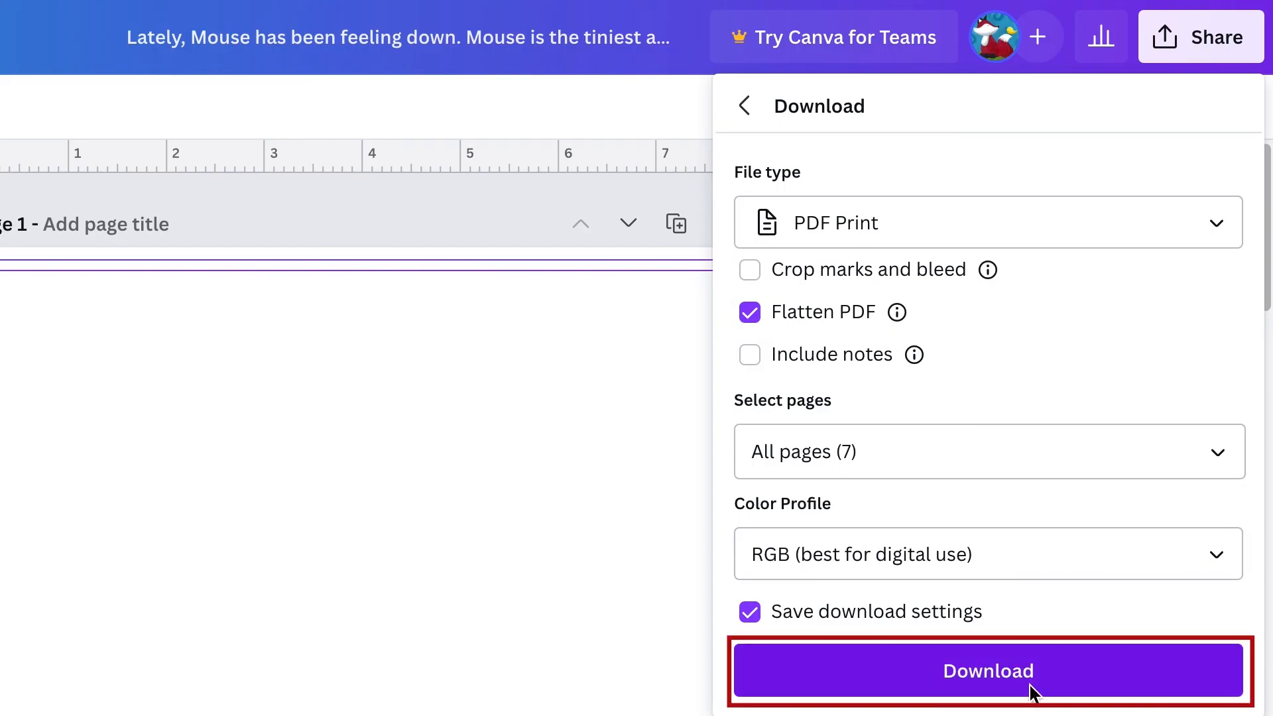
{"action": "left_click", "coordinate": [988, 671]}
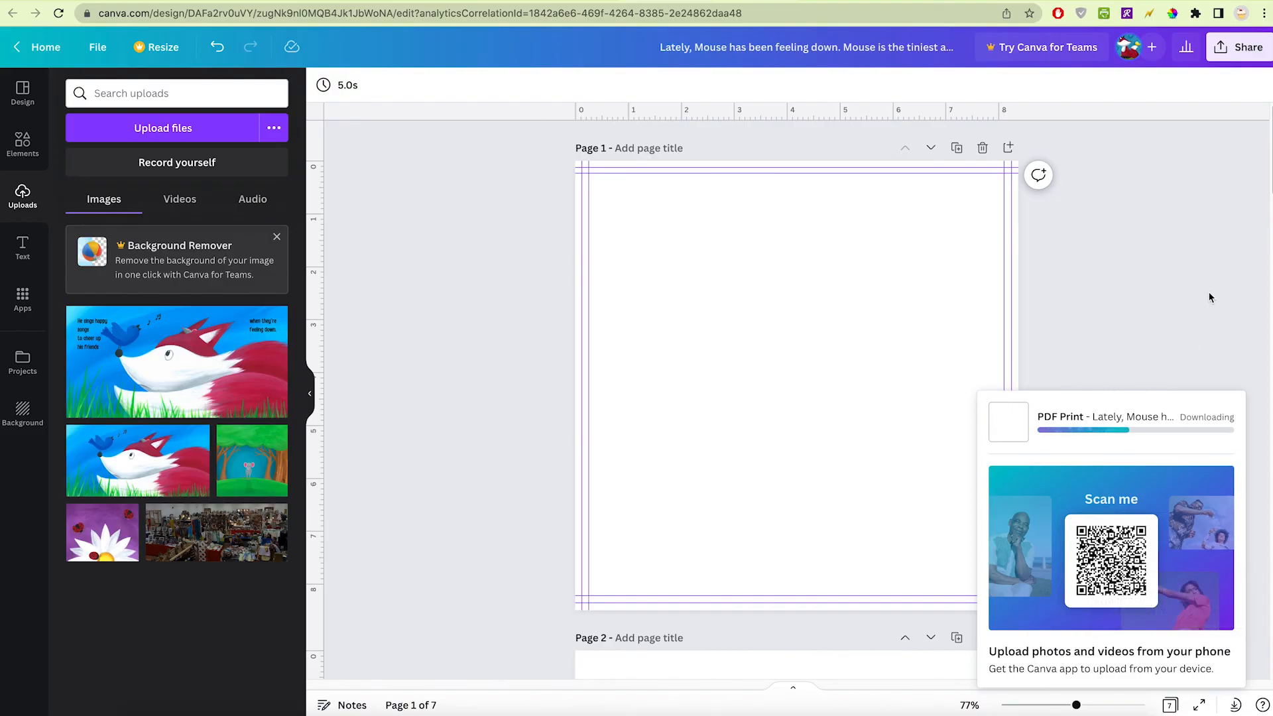